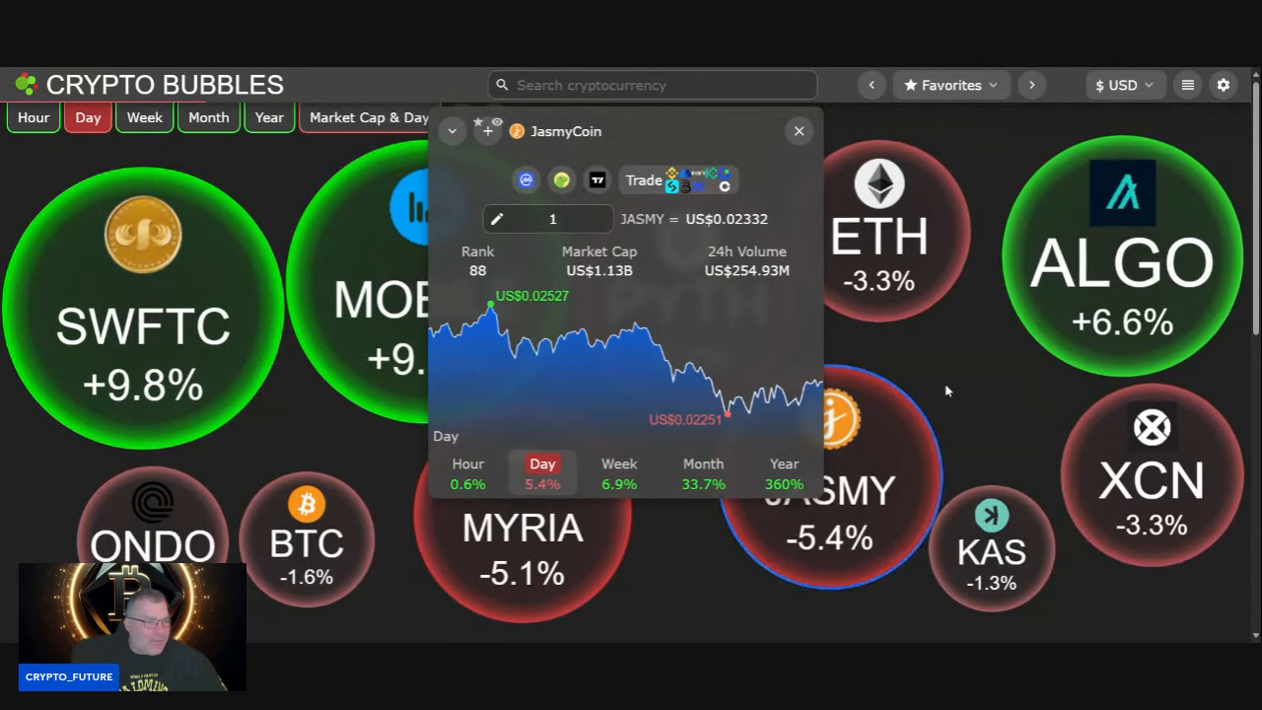
mouse_move(524, 316)
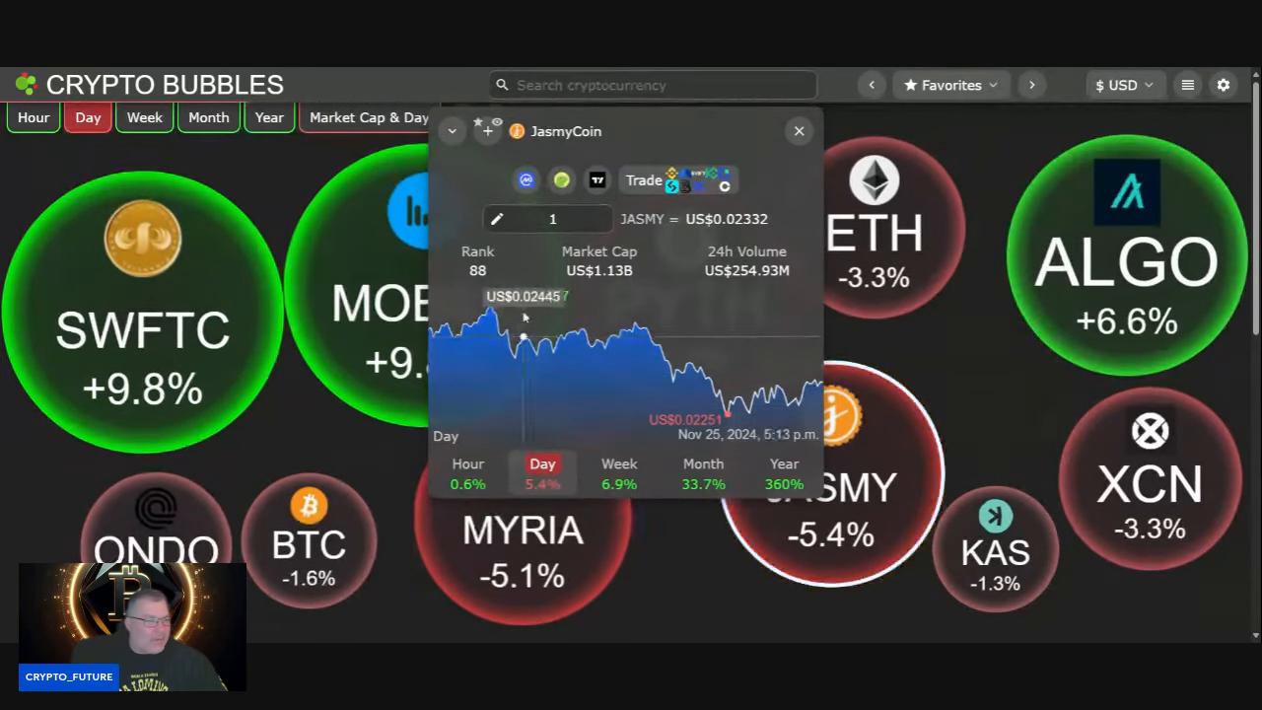
mouse_move(670, 290)
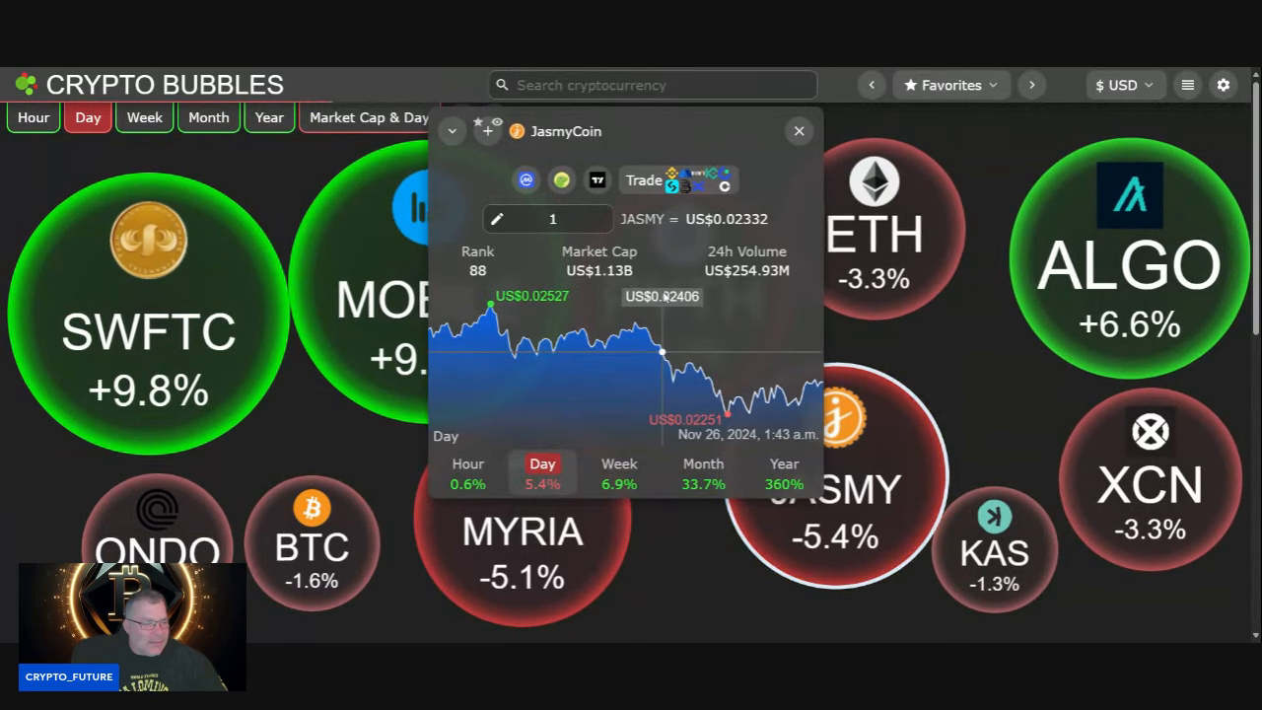
mouse_move(670, 289)
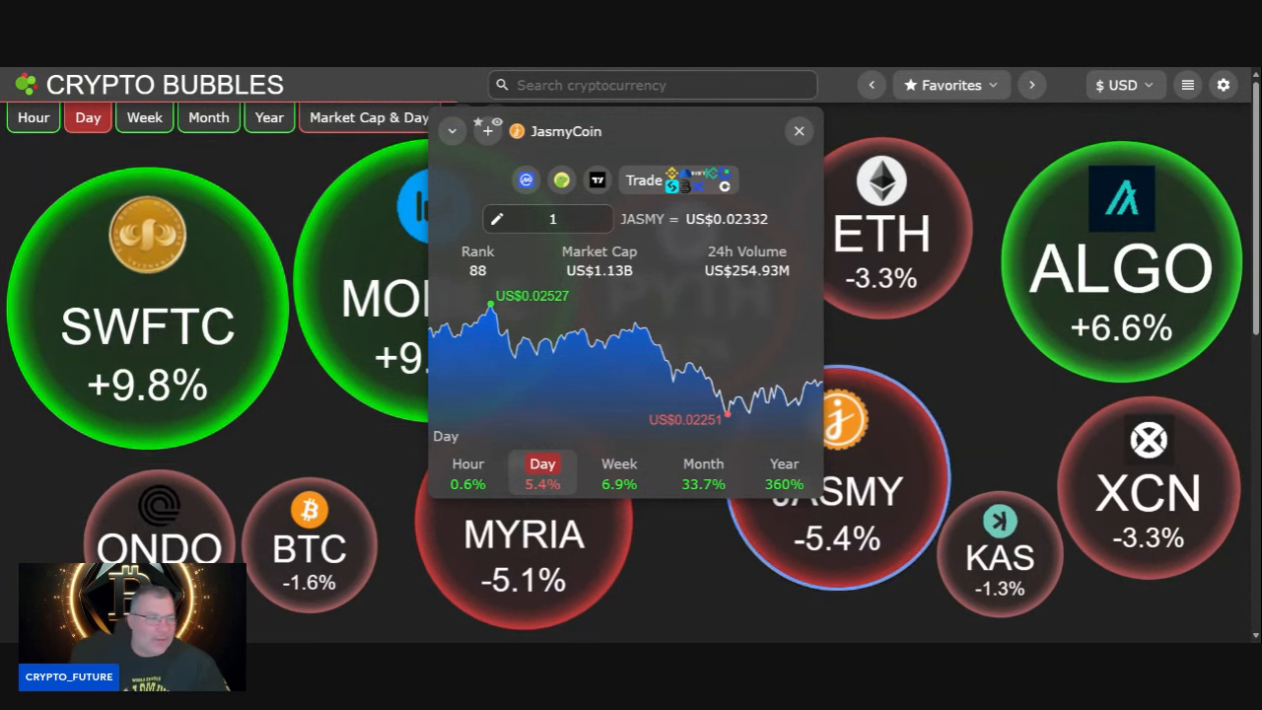
mouse_move(671, 381)
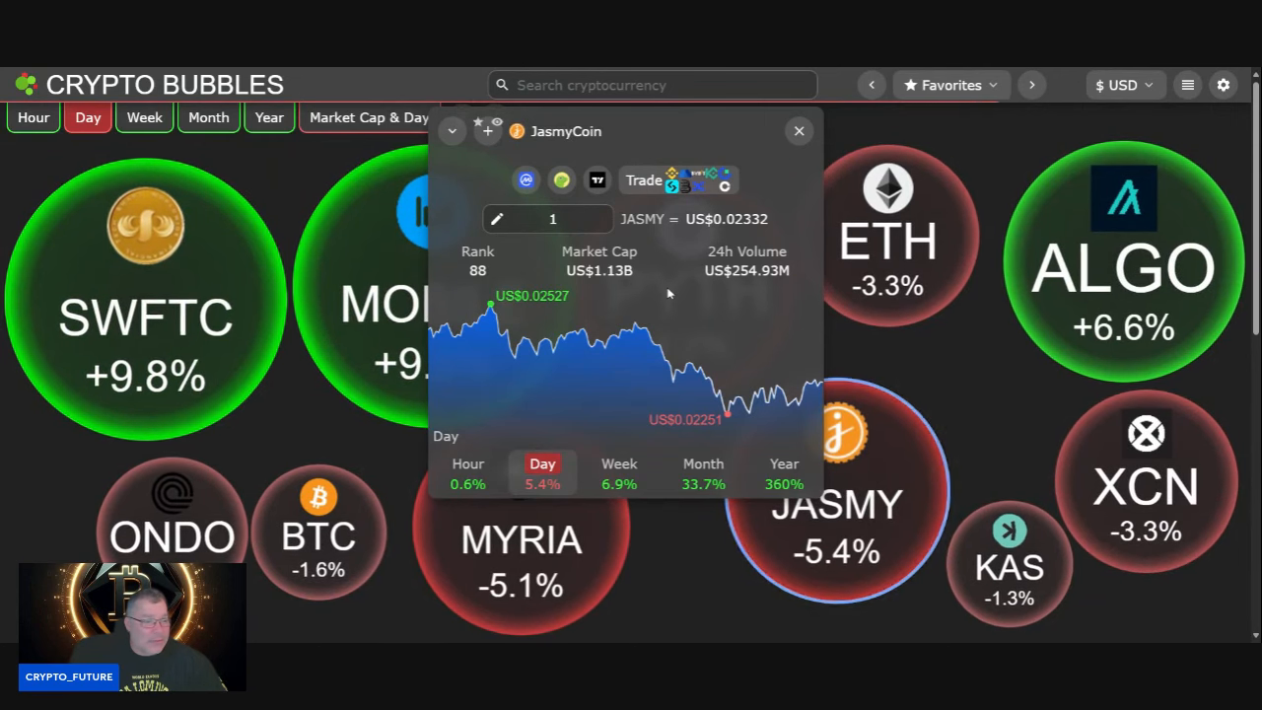
mouse_move(659, 325)
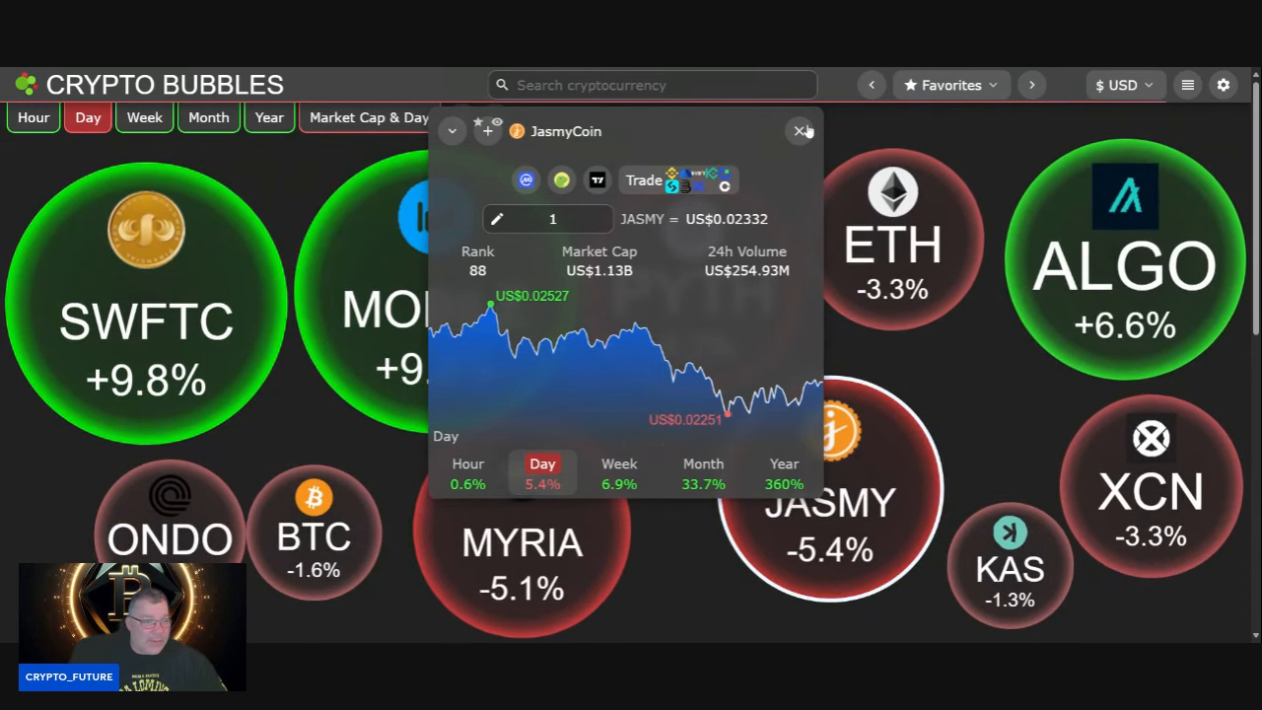
- Close the JasmyCoin popup and open Stellar's price details on Watchlist 1
left_click(799, 131)
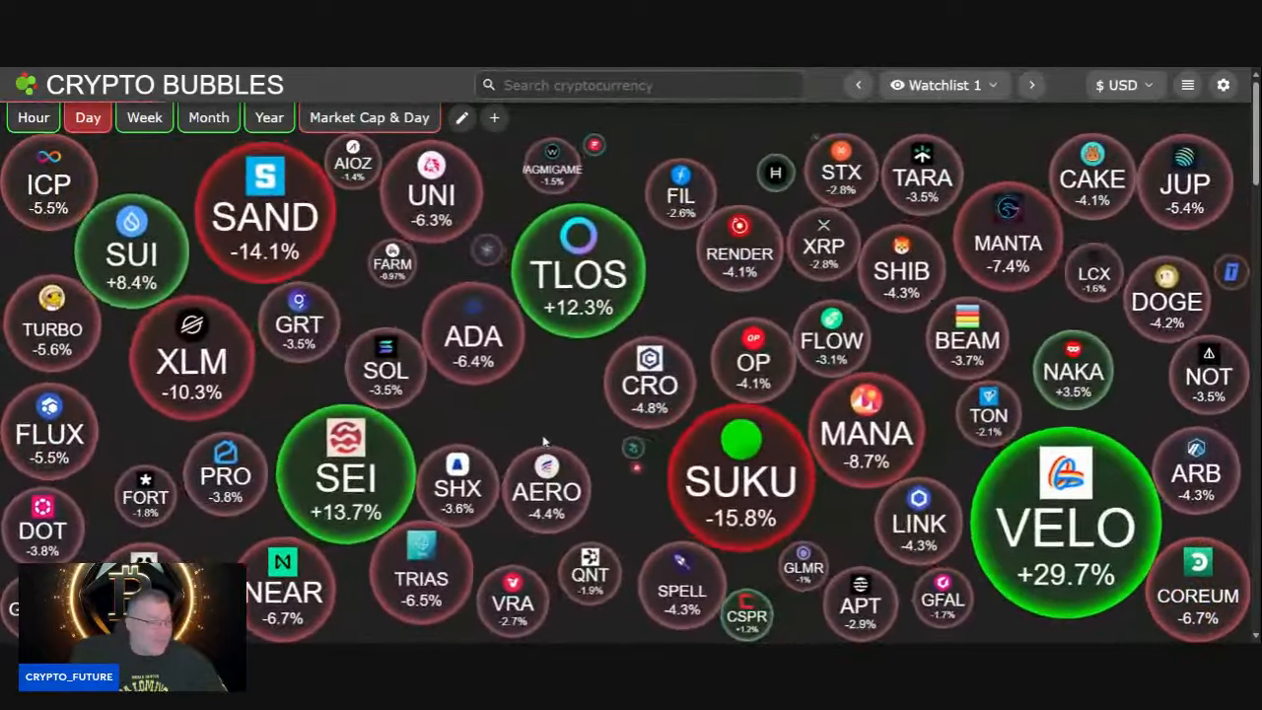
left_click(192, 360)
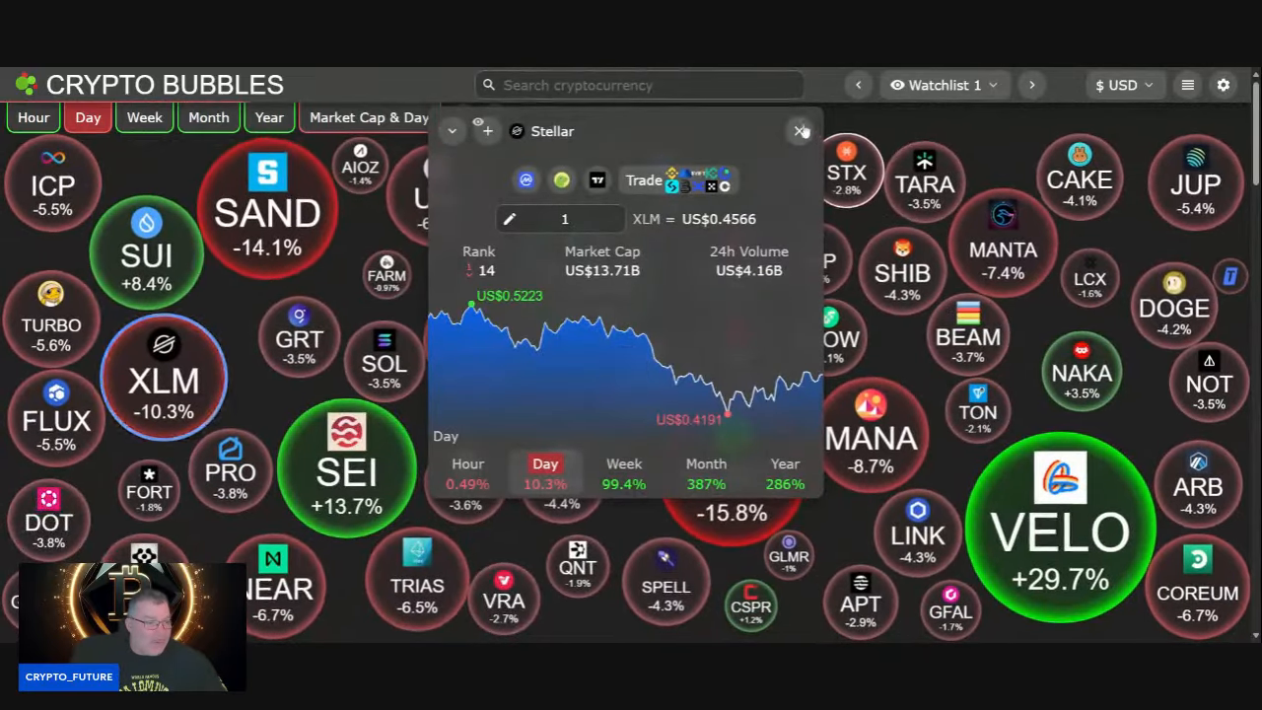
- Close the Stellar price popup to move on to the JASMY/USDT chart
left_click(800, 130)
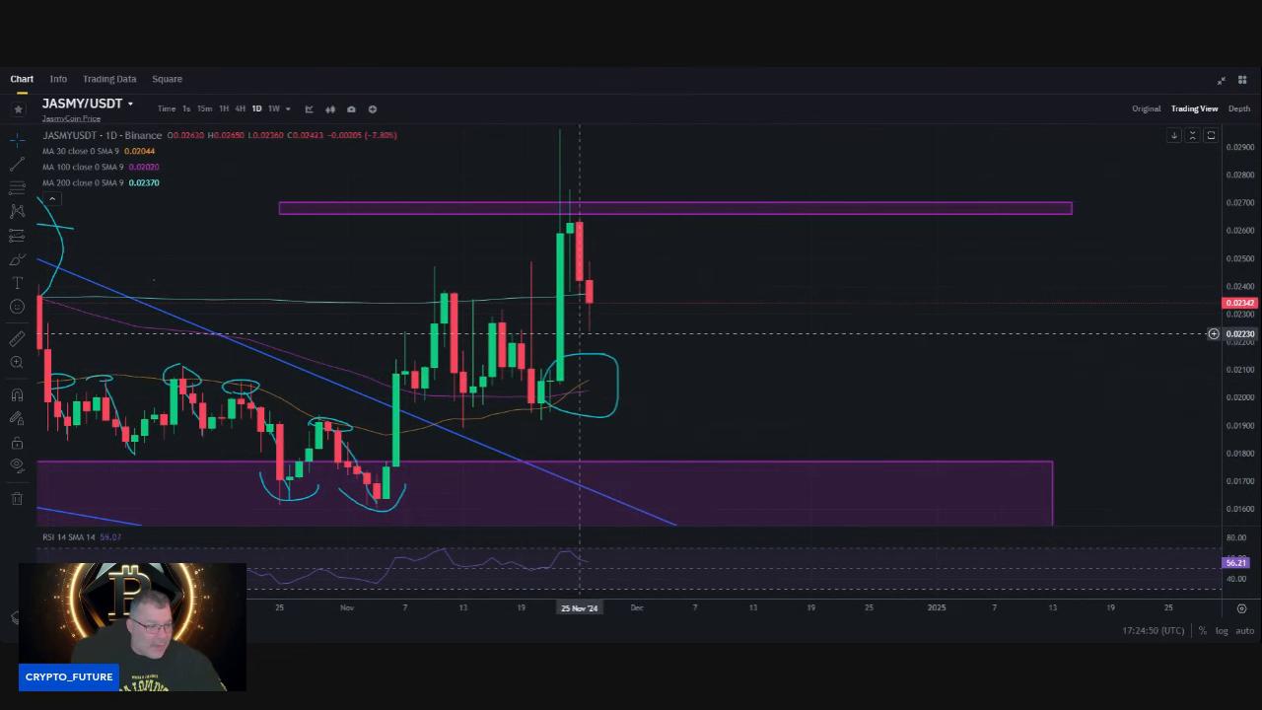
mouse_move(656, 342)
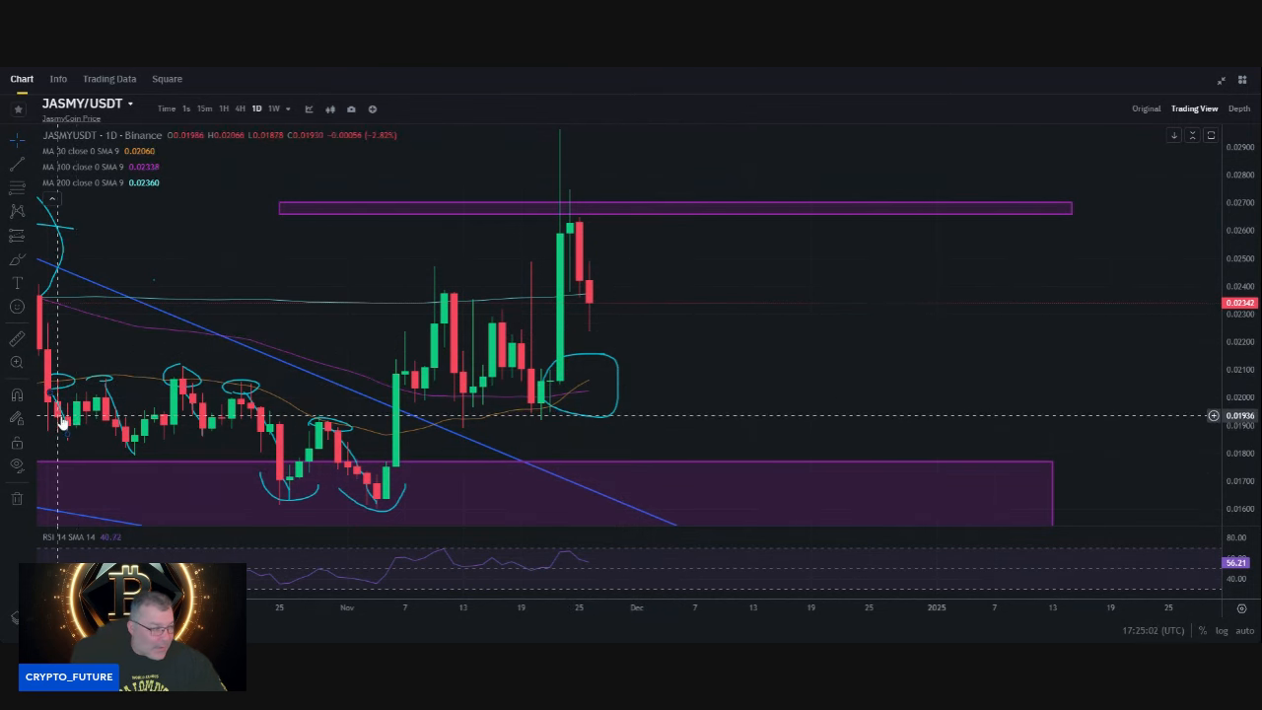
mouse_move(319, 424)
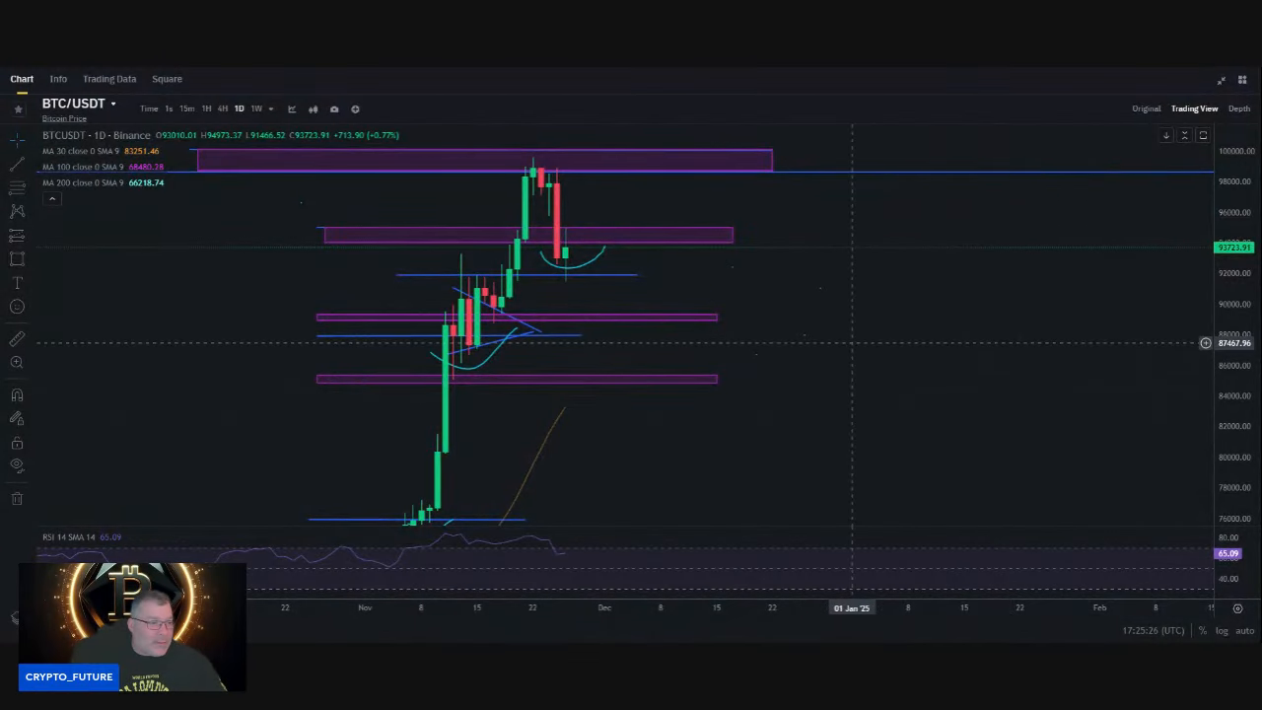
mouse_move(867, 368)
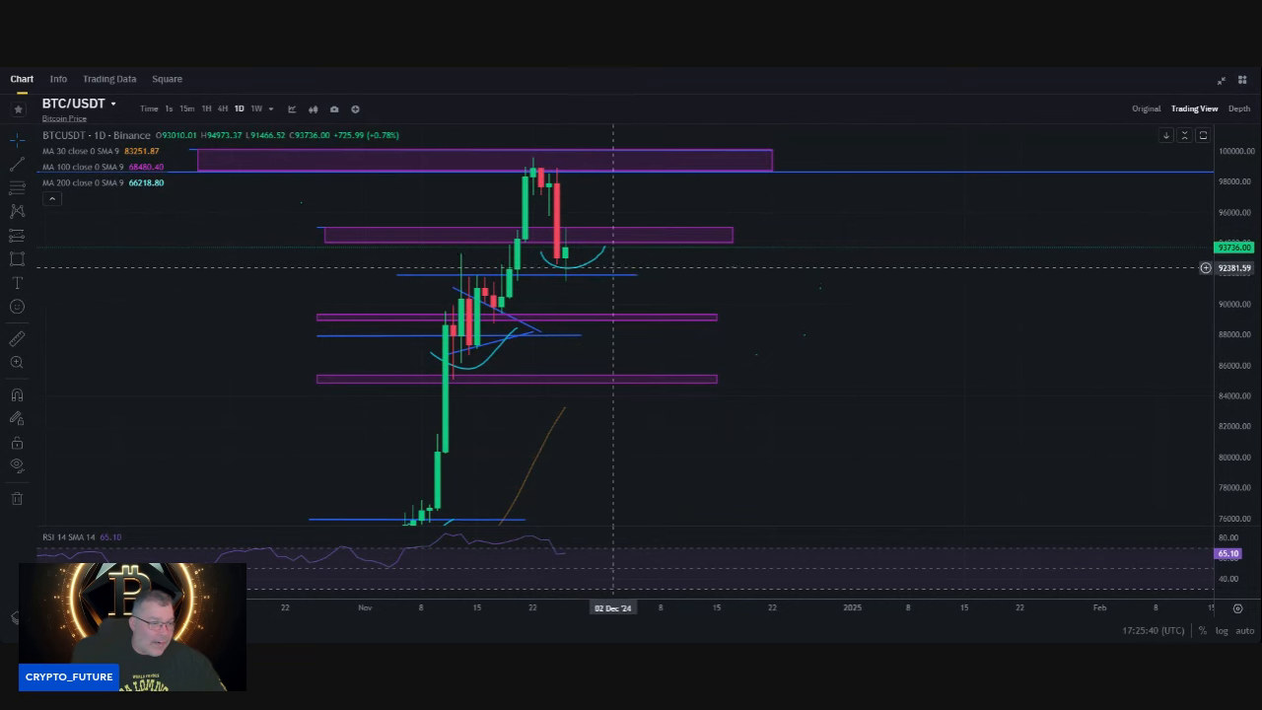
mouse_move(836, 294)
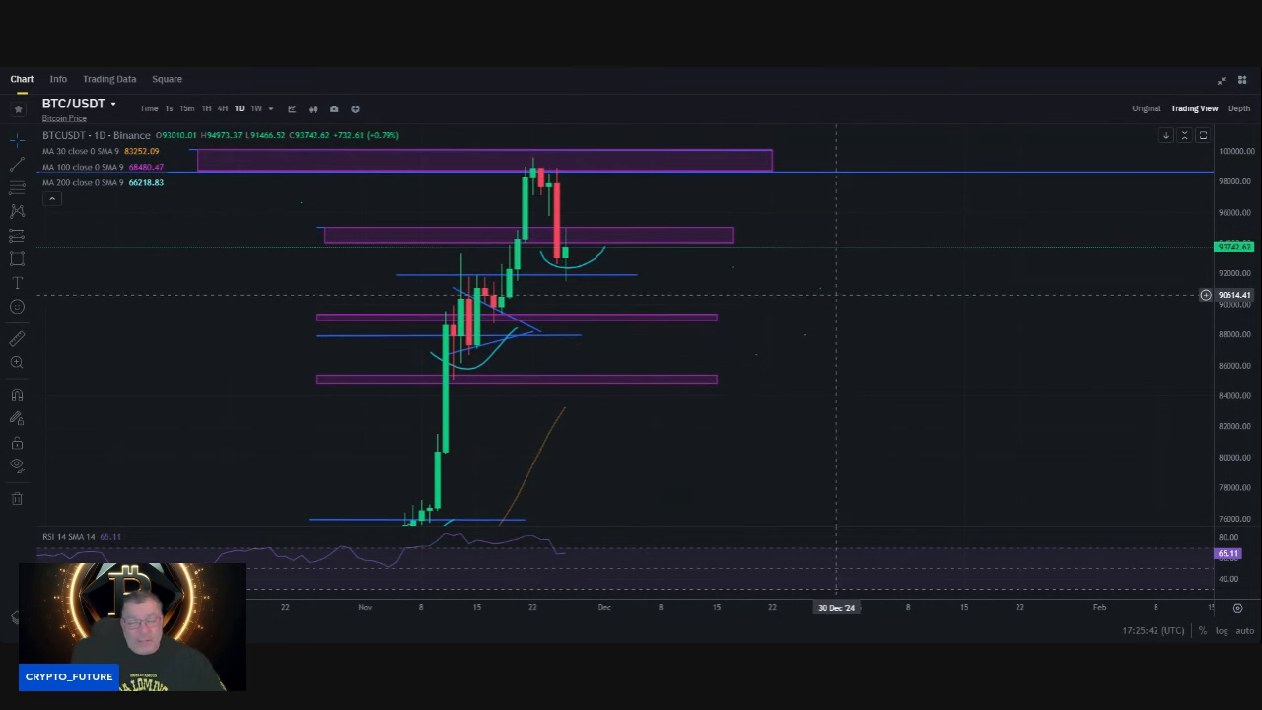
mouse_move(589, 264)
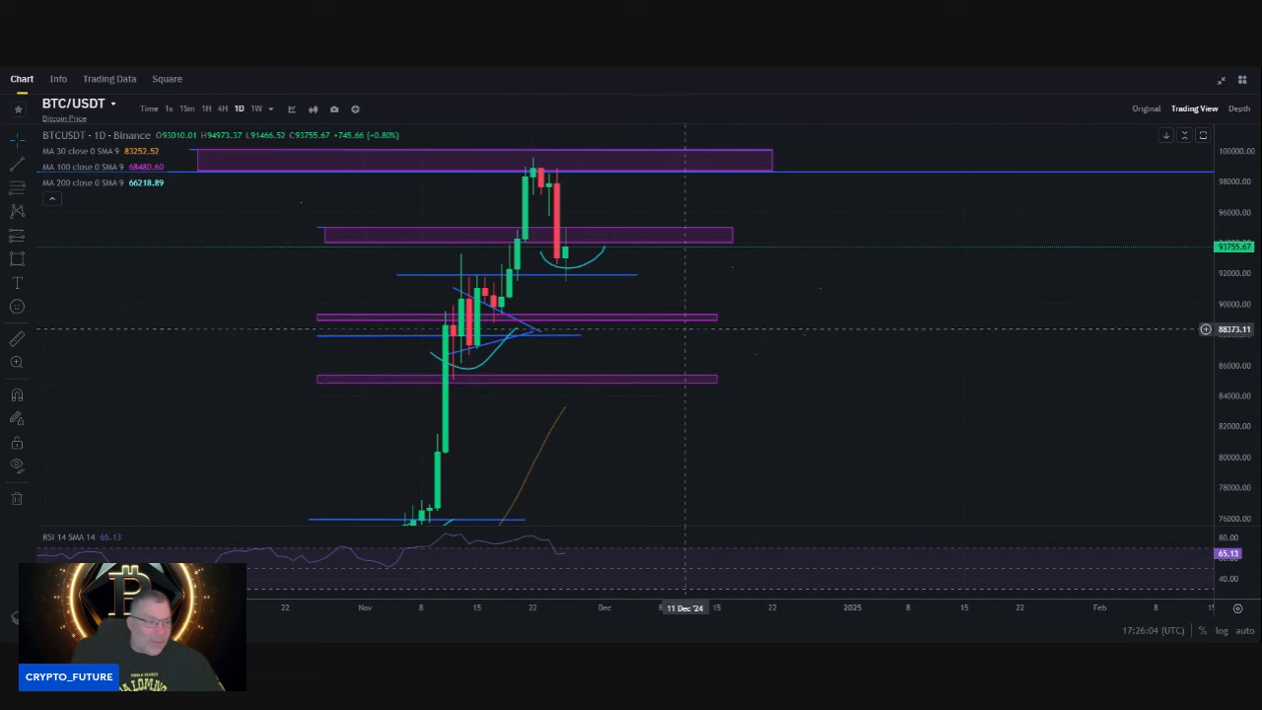
mouse_move(580, 348)
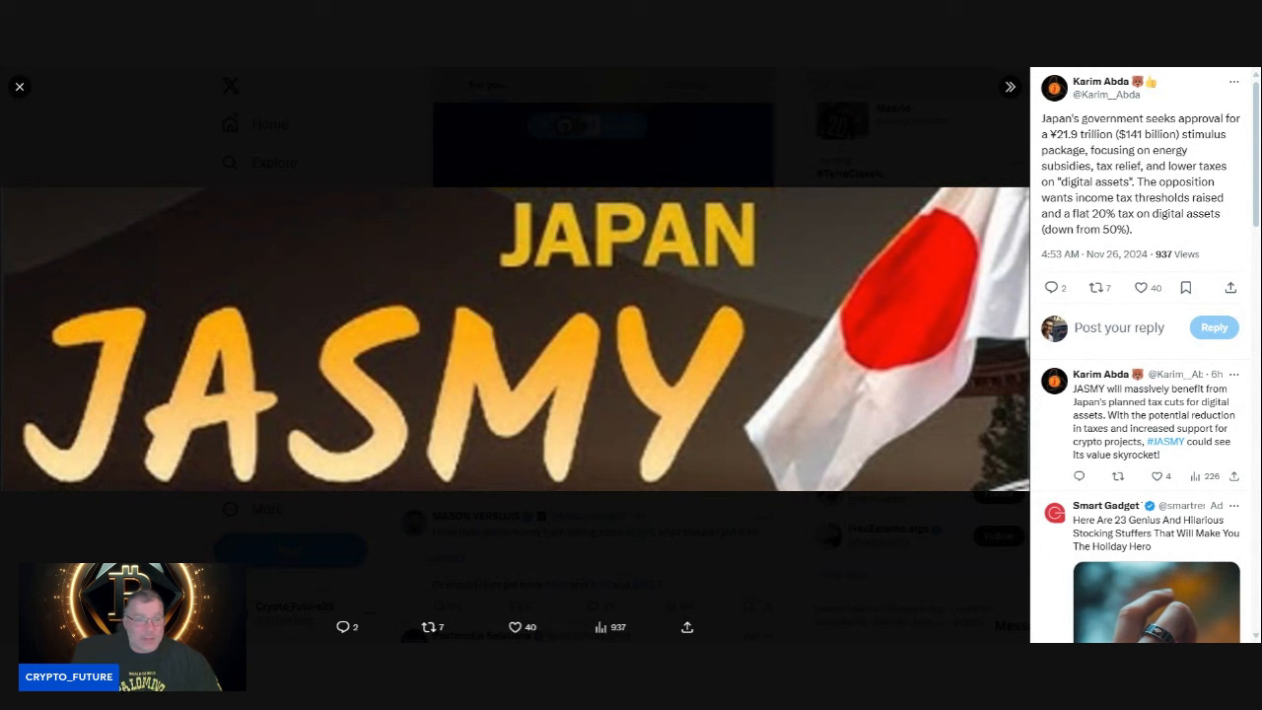
mouse_move(946, 233)
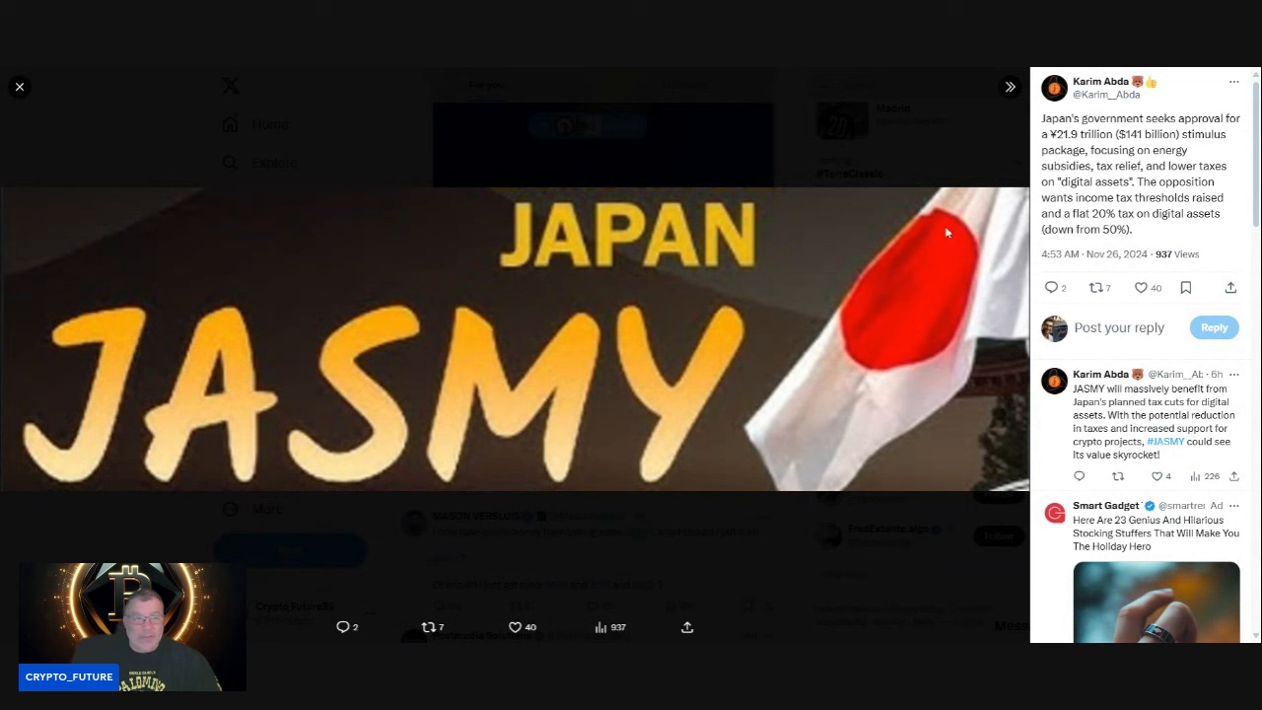
mouse_move(929, 241)
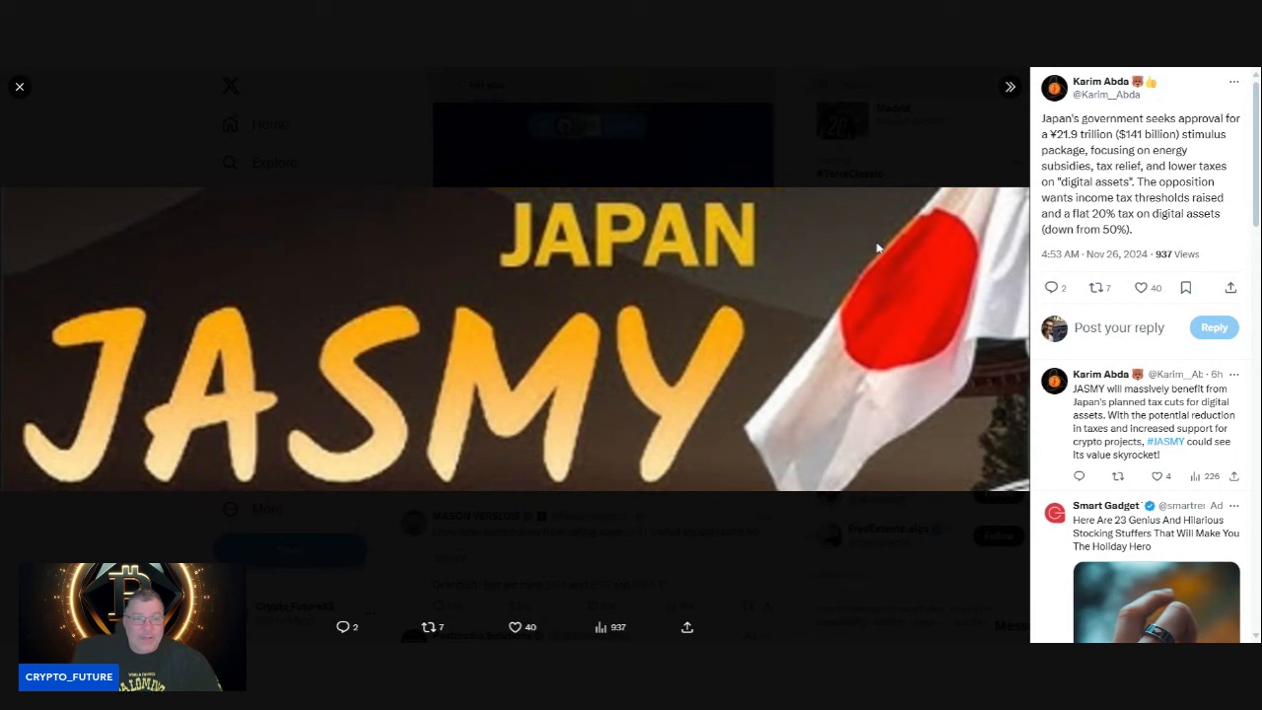
mouse_move(872, 251)
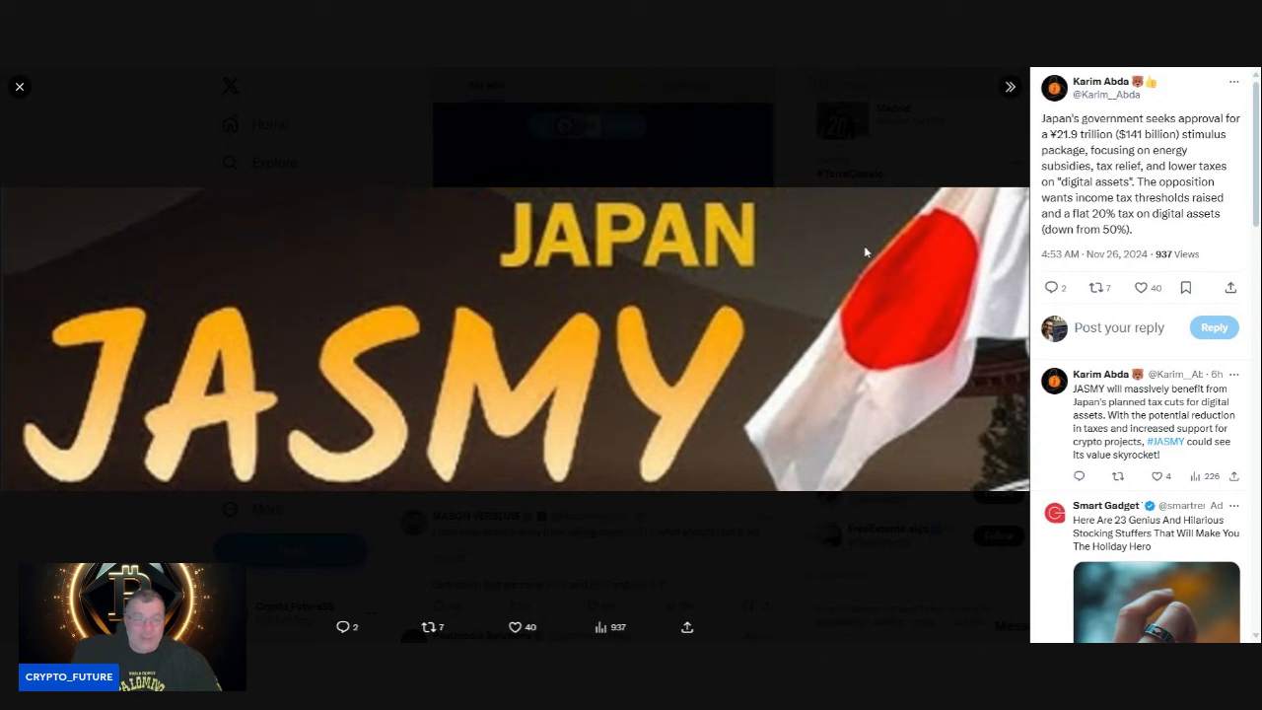
mouse_move(634, 187)
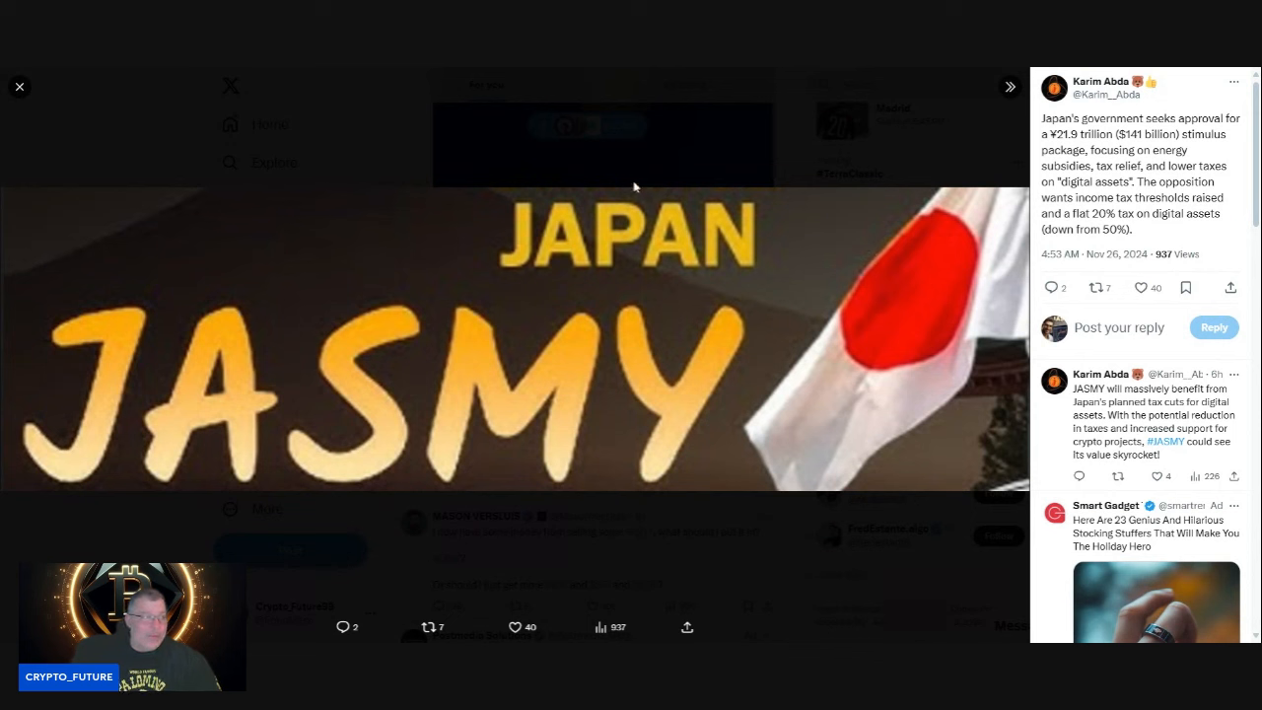
mouse_move(817, 204)
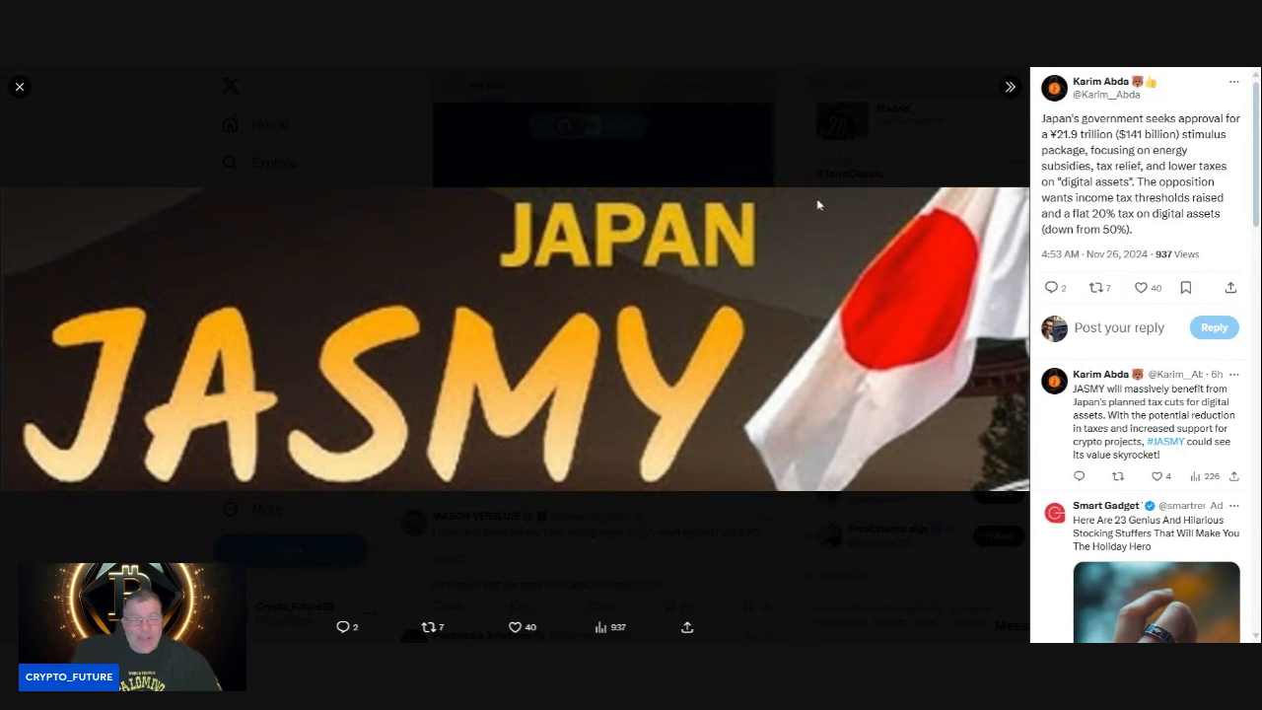
mouse_move(712, 158)
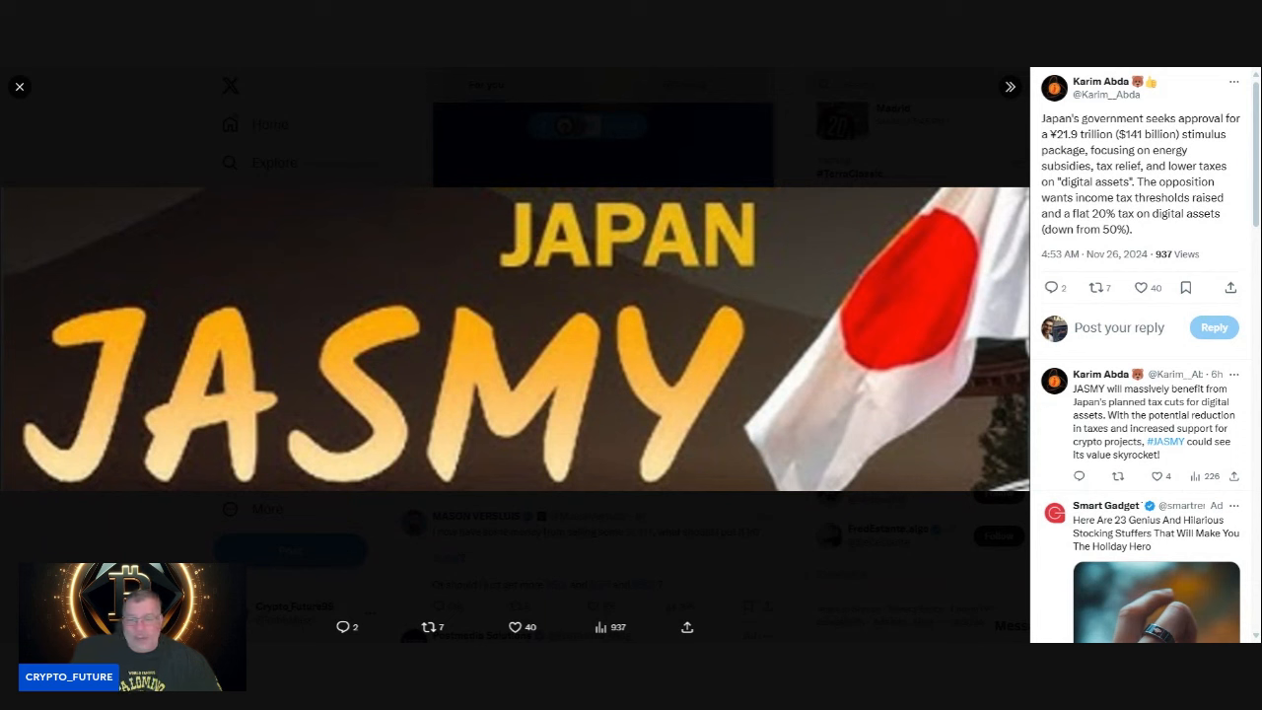
mouse_move(626, 148)
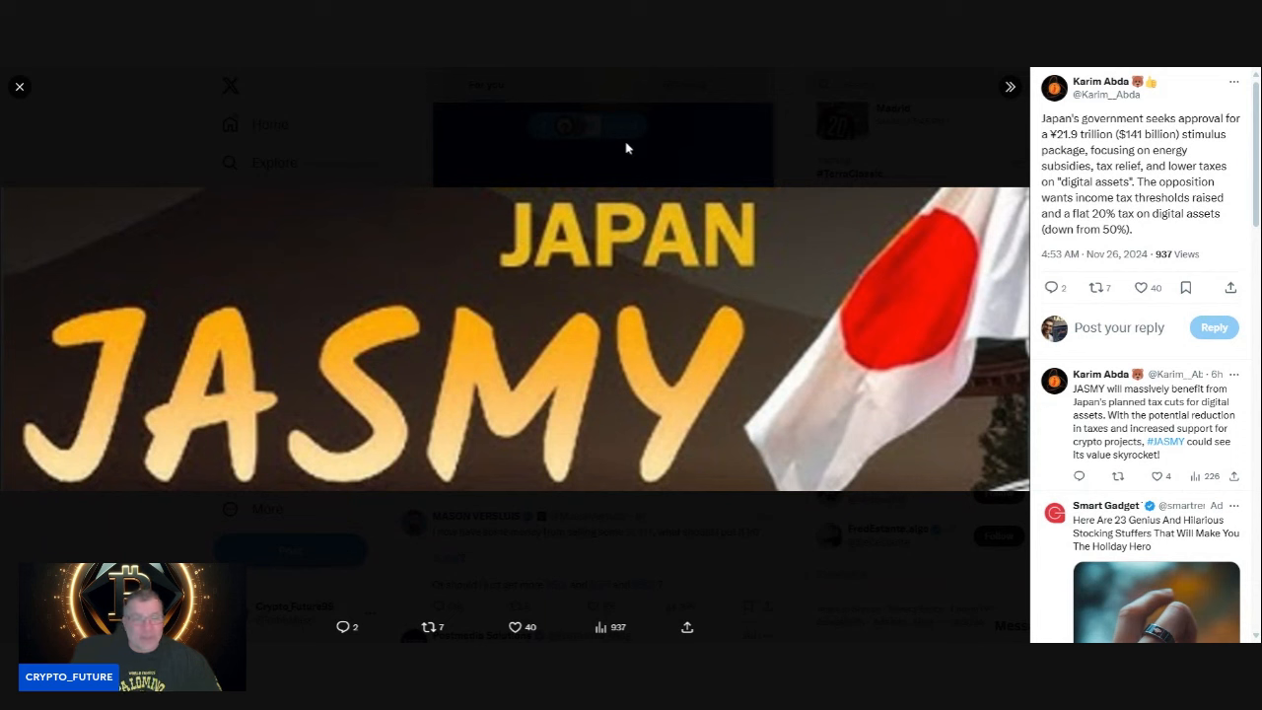
mouse_move(364, 71)
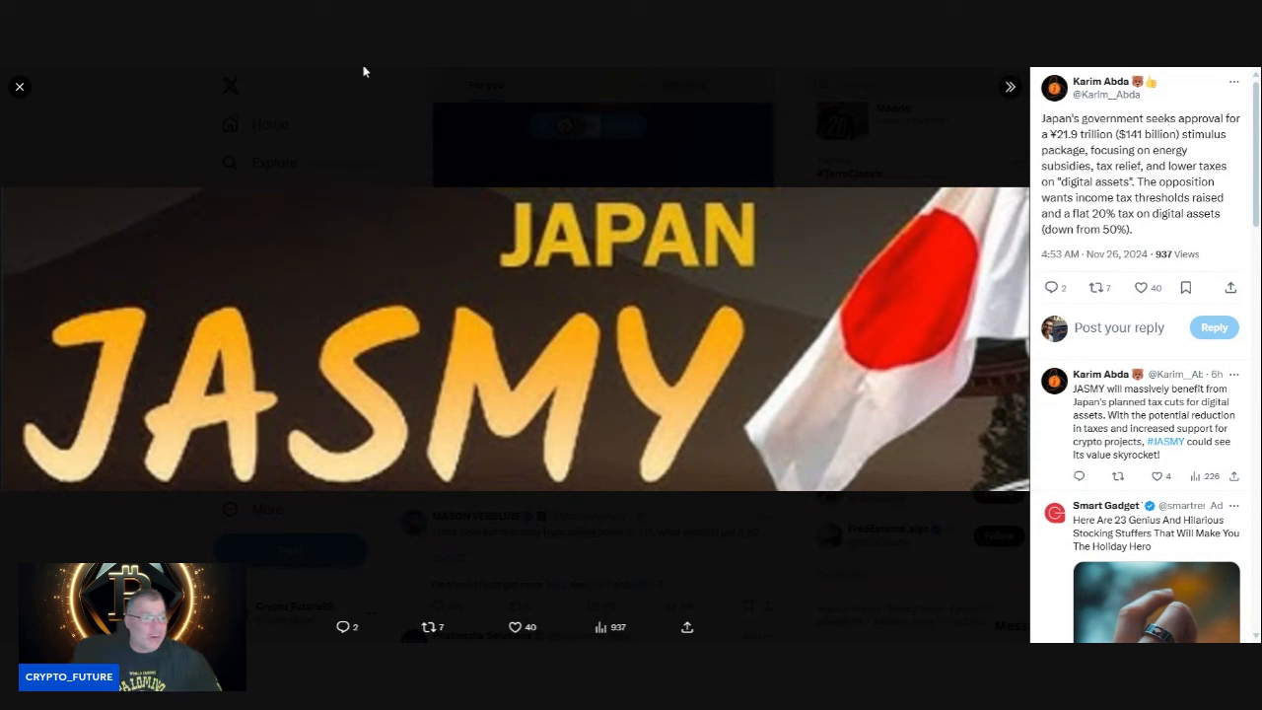
- Close the enlarged JAPAN JASMY image in the X media viewer
left_click(20, 86)
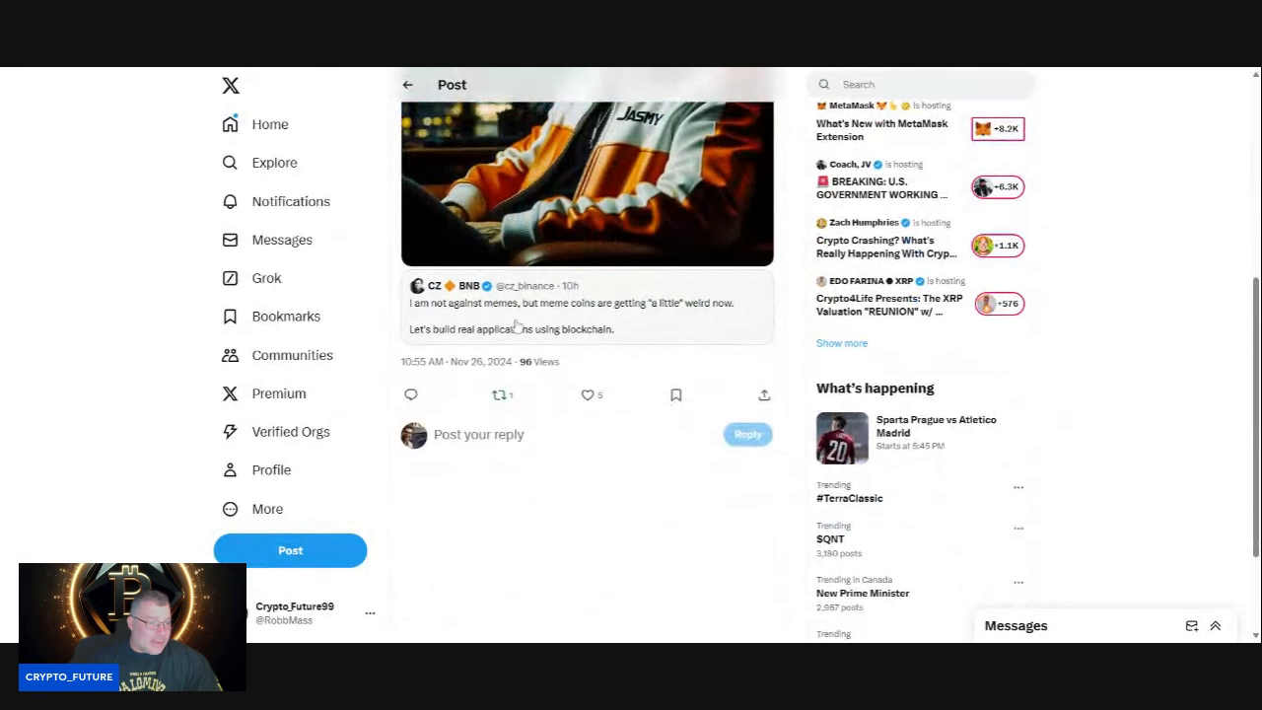
mouse_move(695, 323)
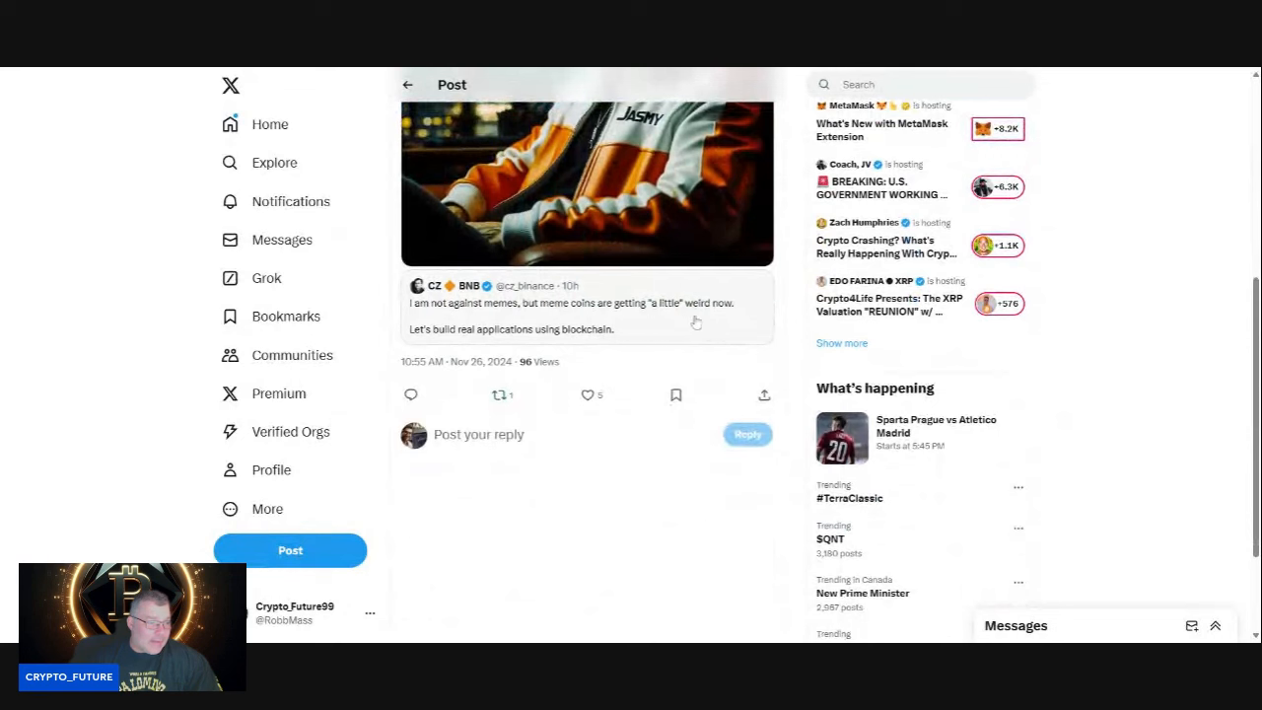
mouse_move(505, 347)
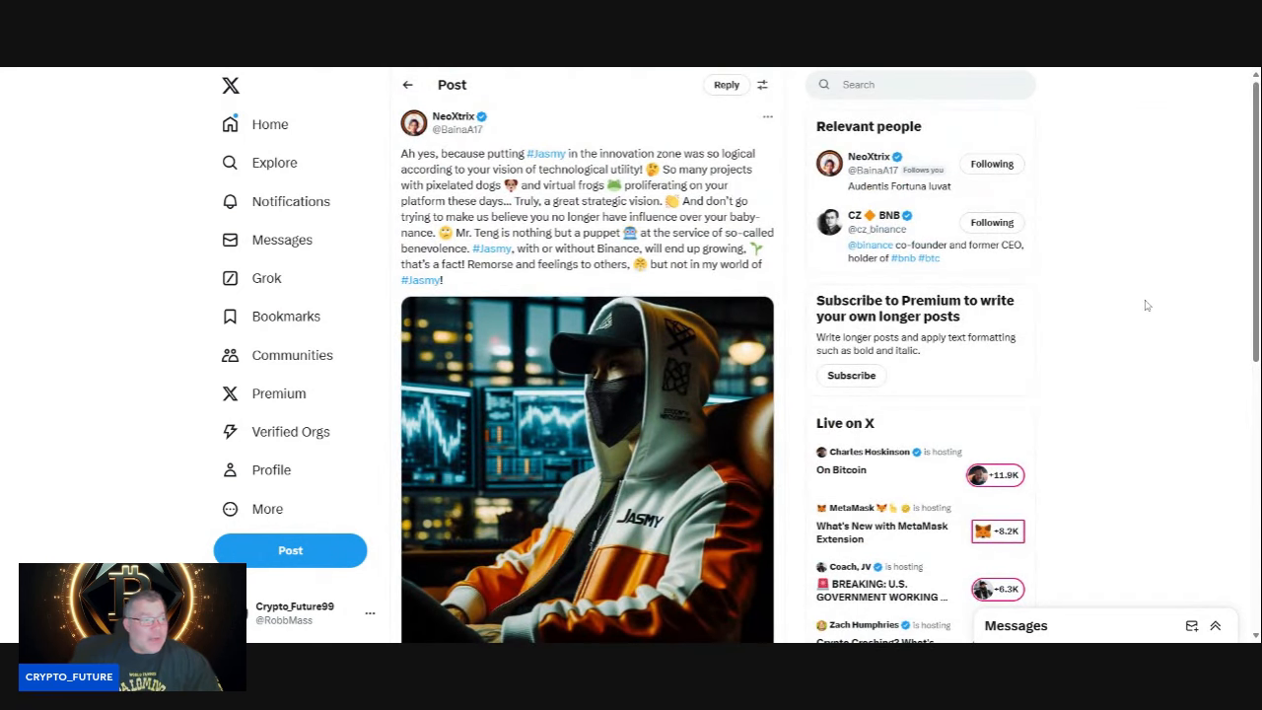
mouse_move(1109, 319)
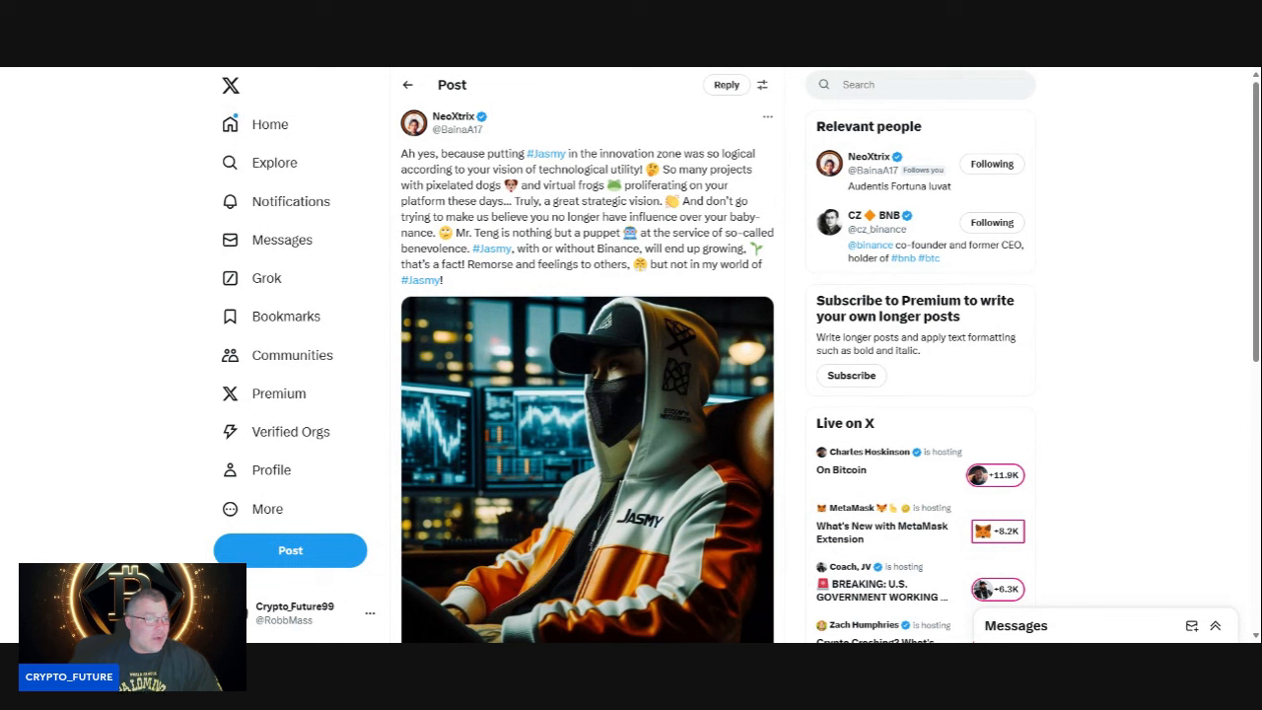
mouse_move(1121, 325)
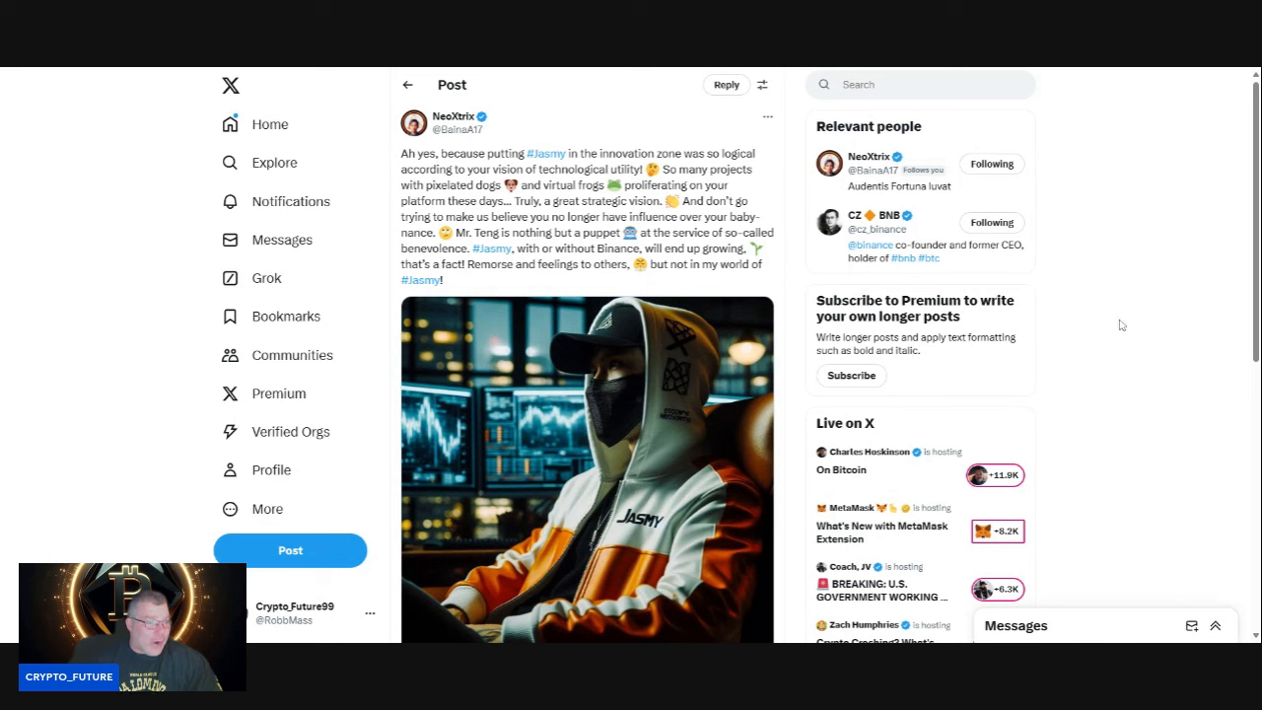
mouse_move(1123, 332)
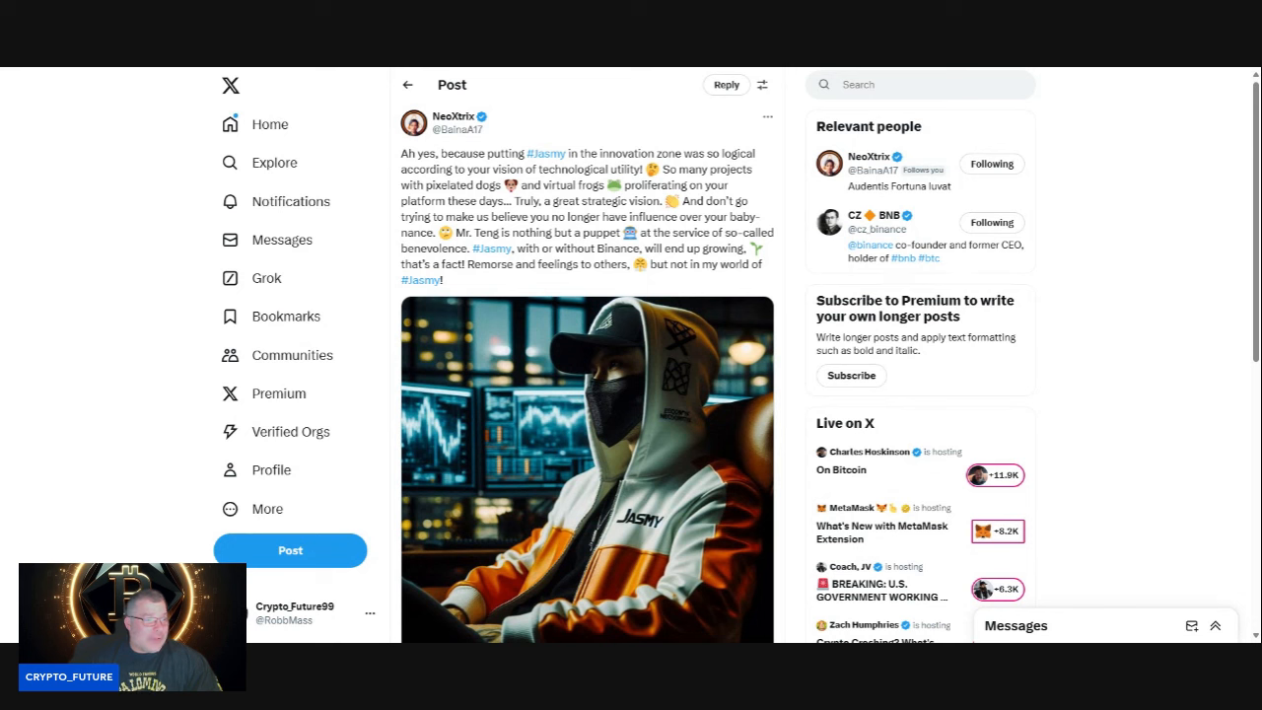
mouse_move(1112, 317)
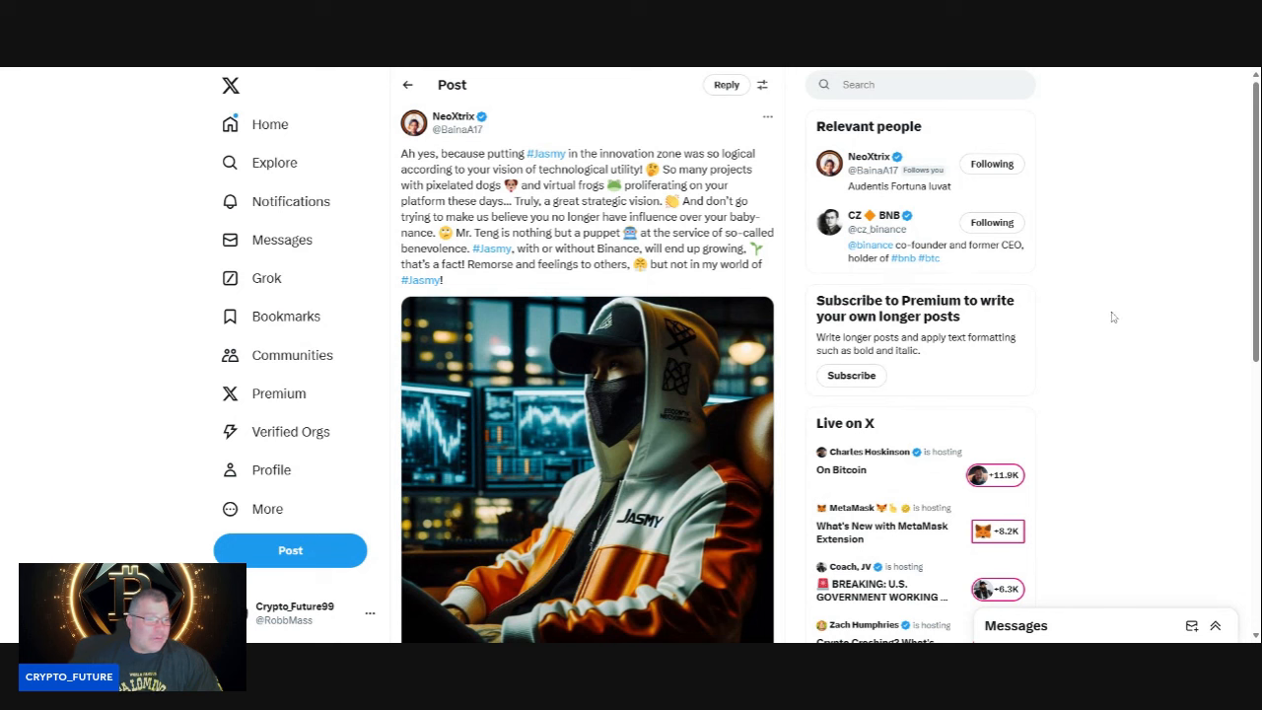
mouse_move(1077, 270)
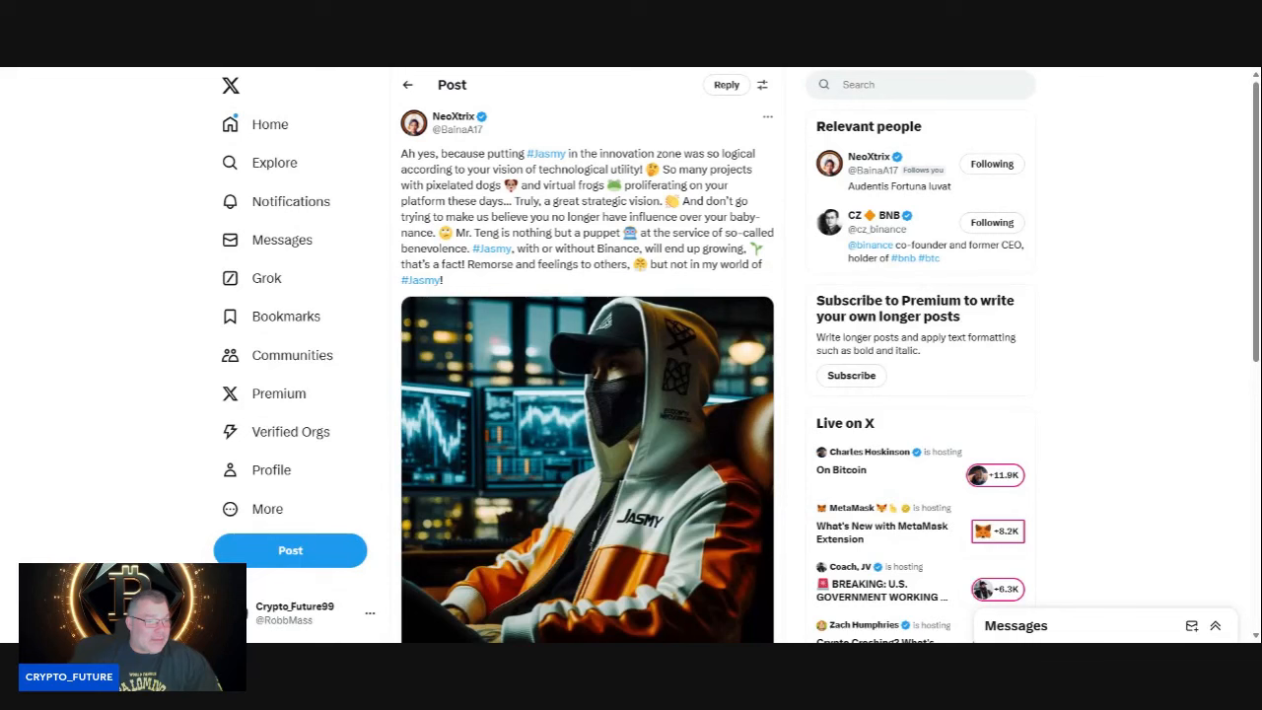
mouse_move(1064, 276)
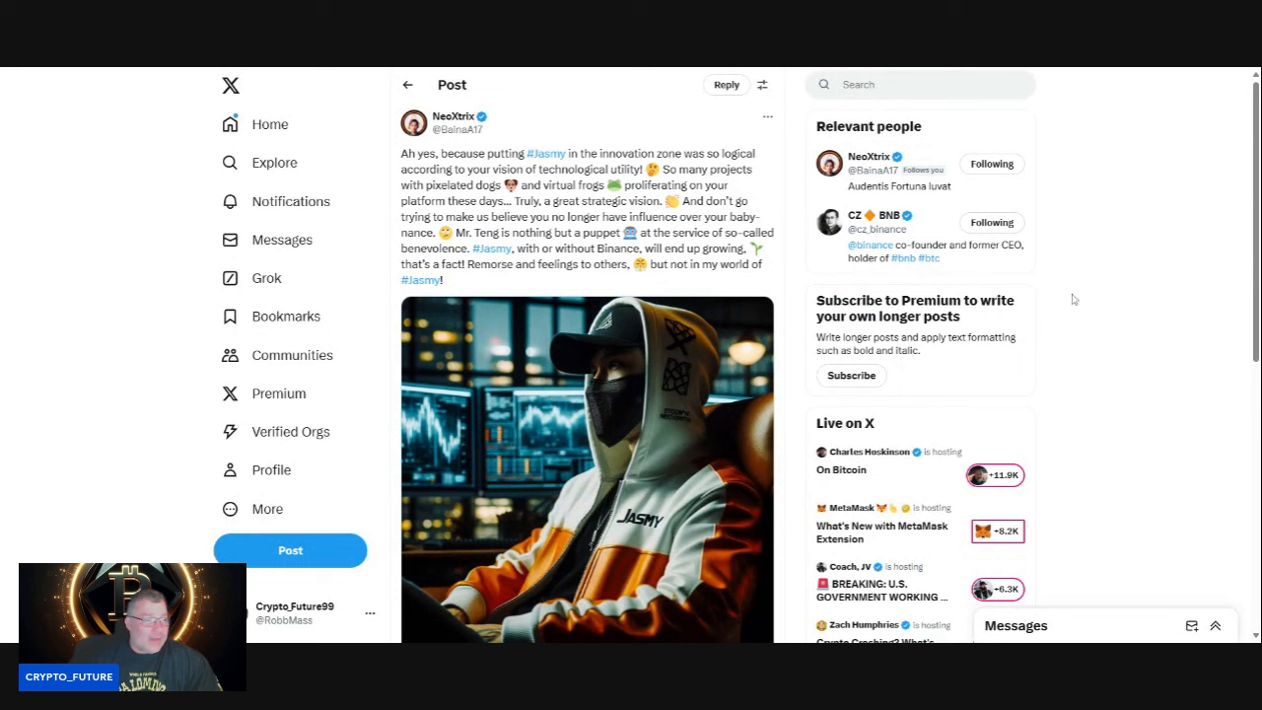
scroll("down", 3)
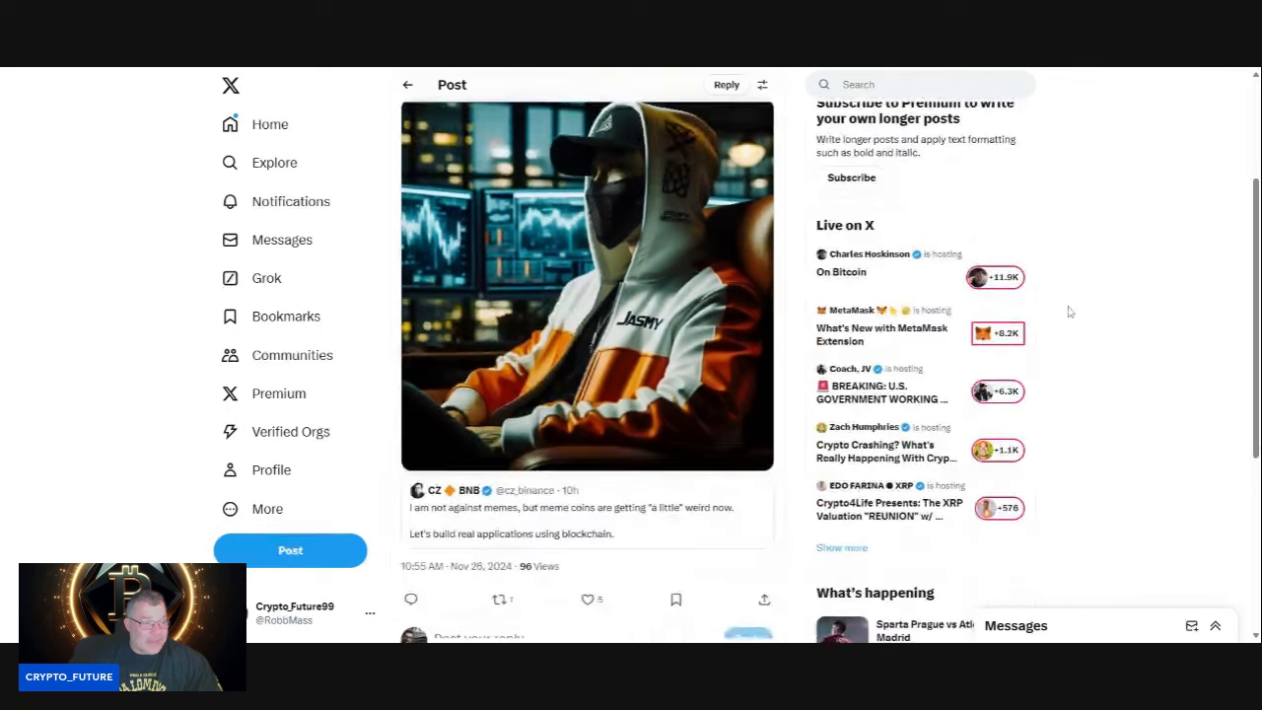
scroll("down", 3)
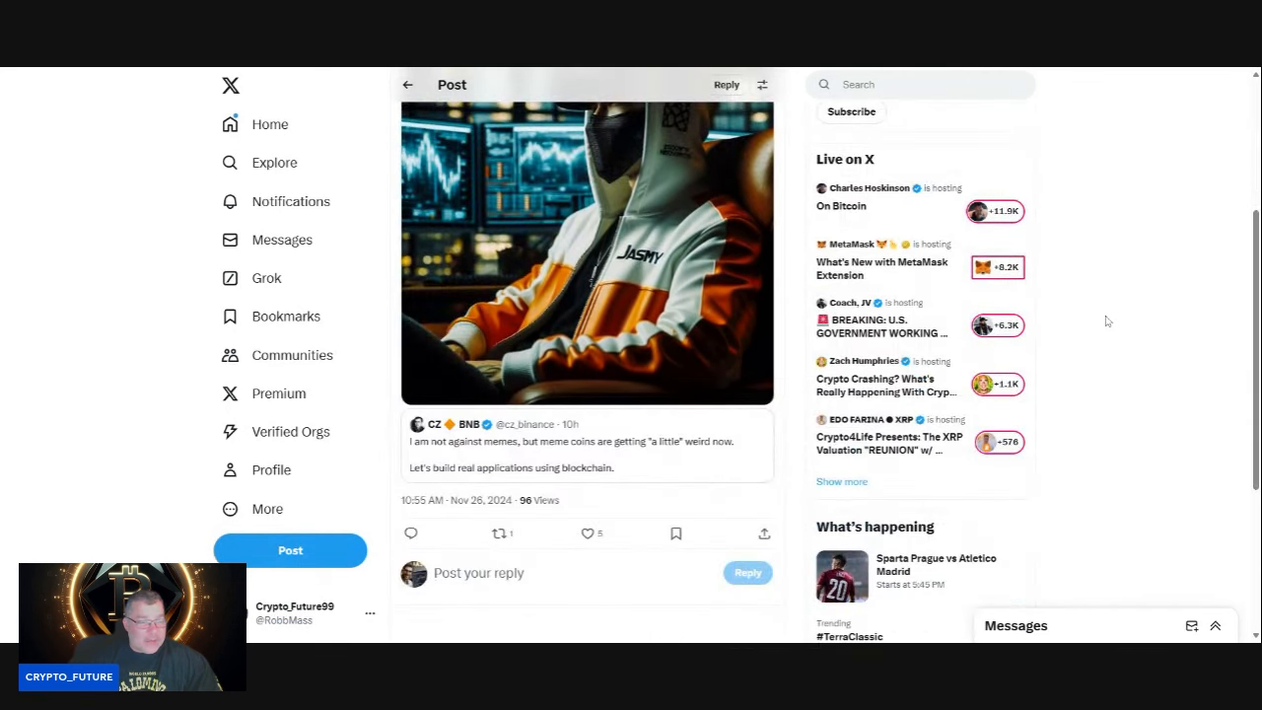
mouse_move(1131, 313)
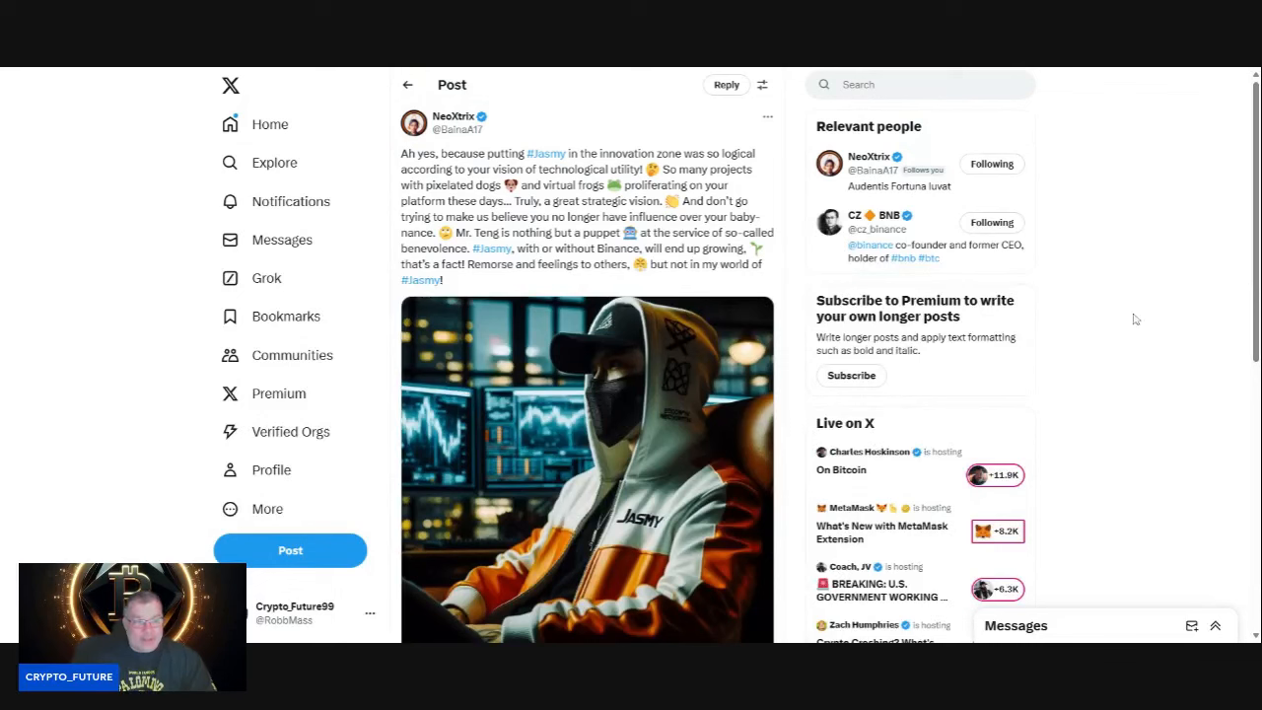
mouse_move(1118, 282)
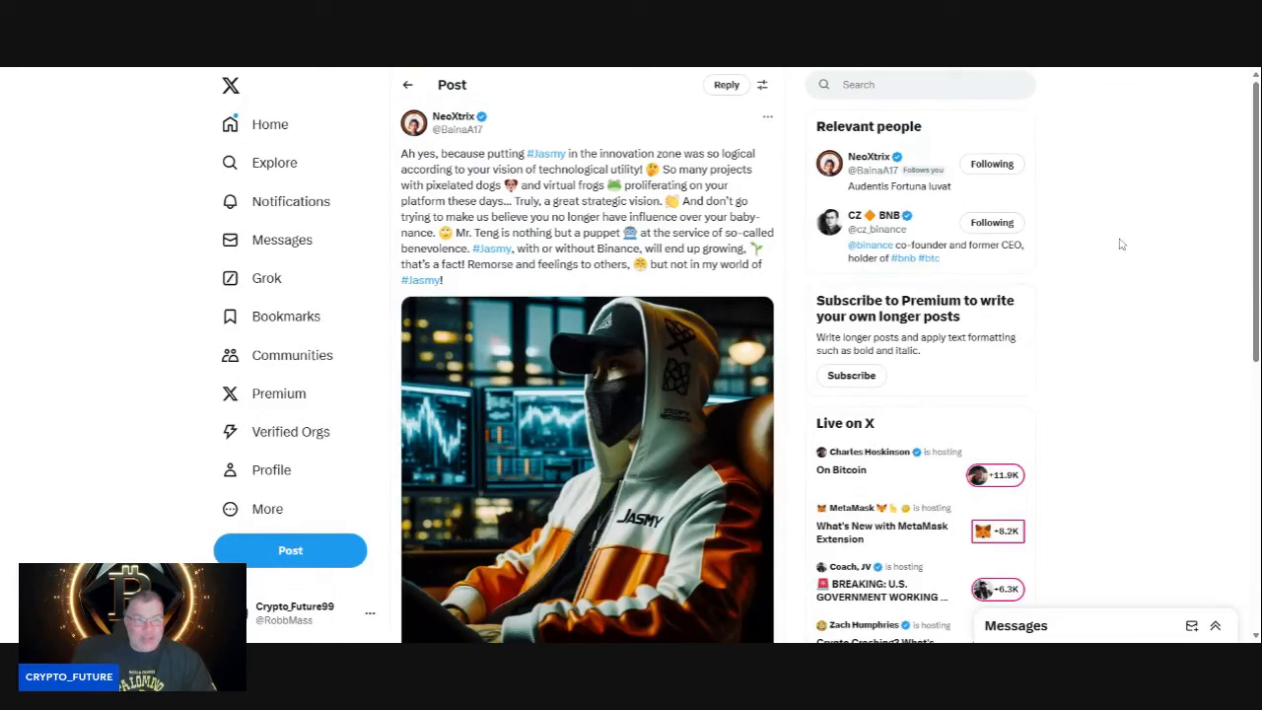
mouse_move(1108, 240)
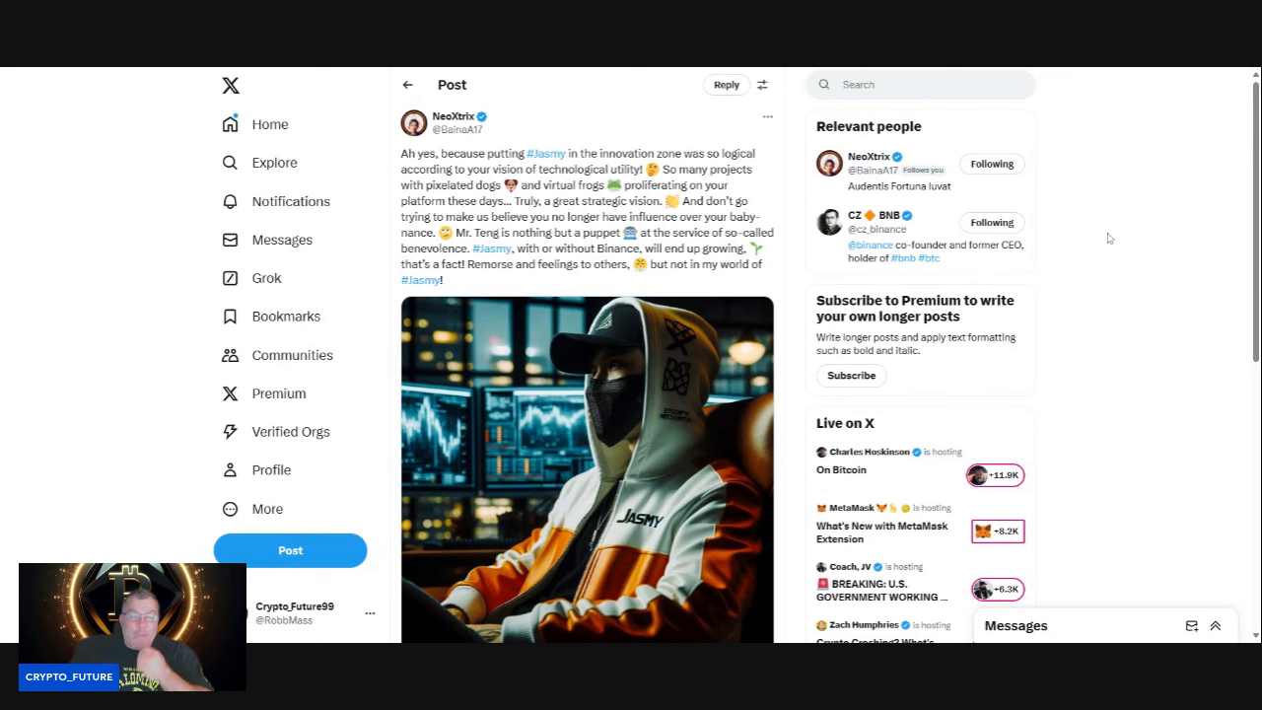
mouse_move(357, 73)
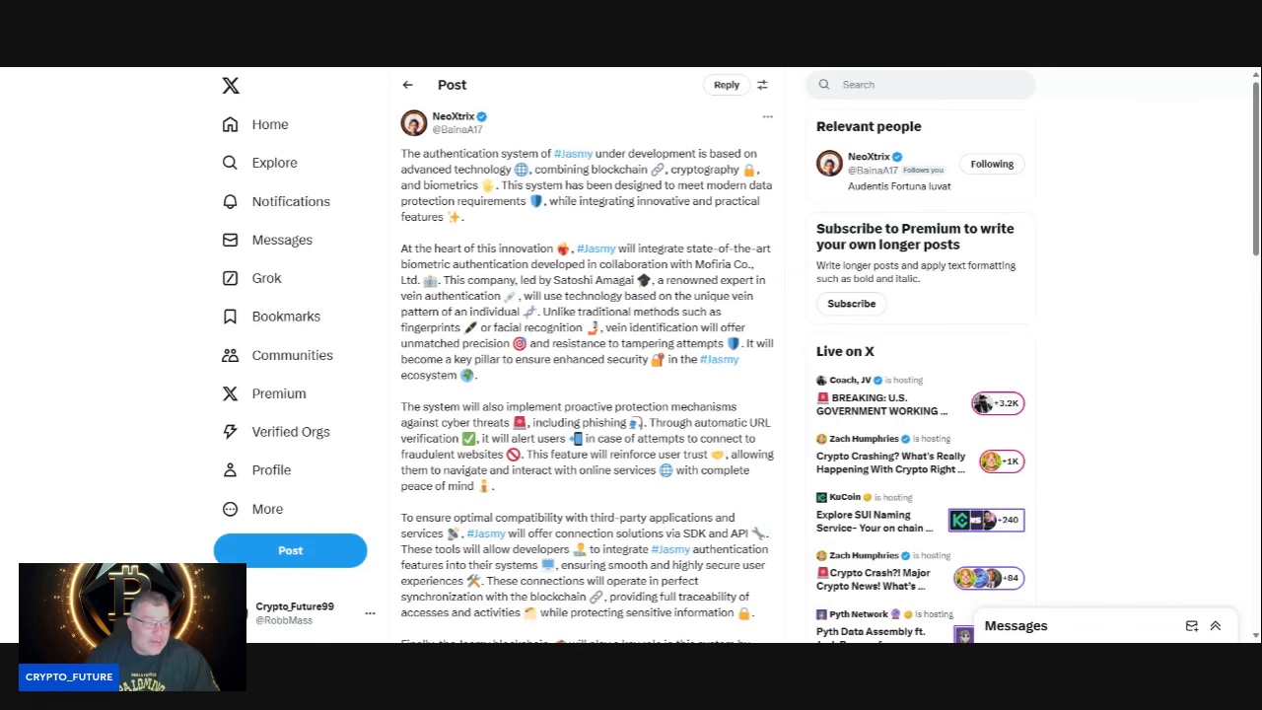
scroll("down", 3)
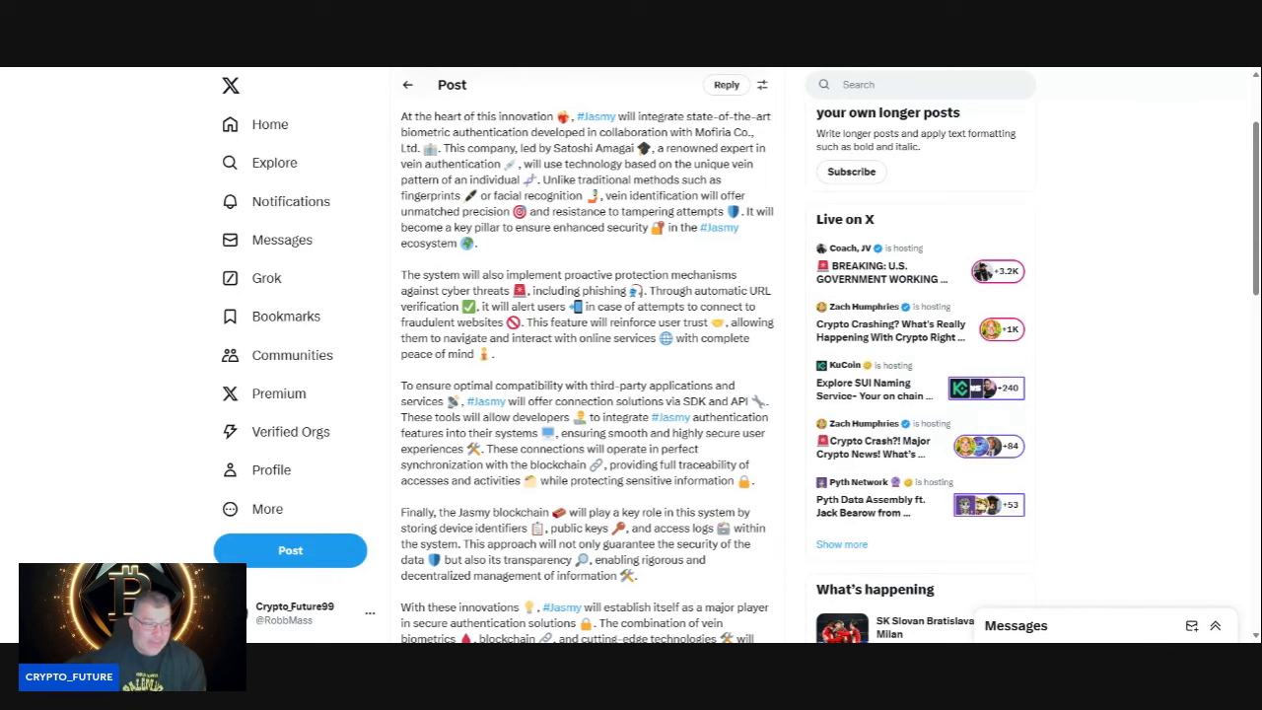
scroll("down", 3)
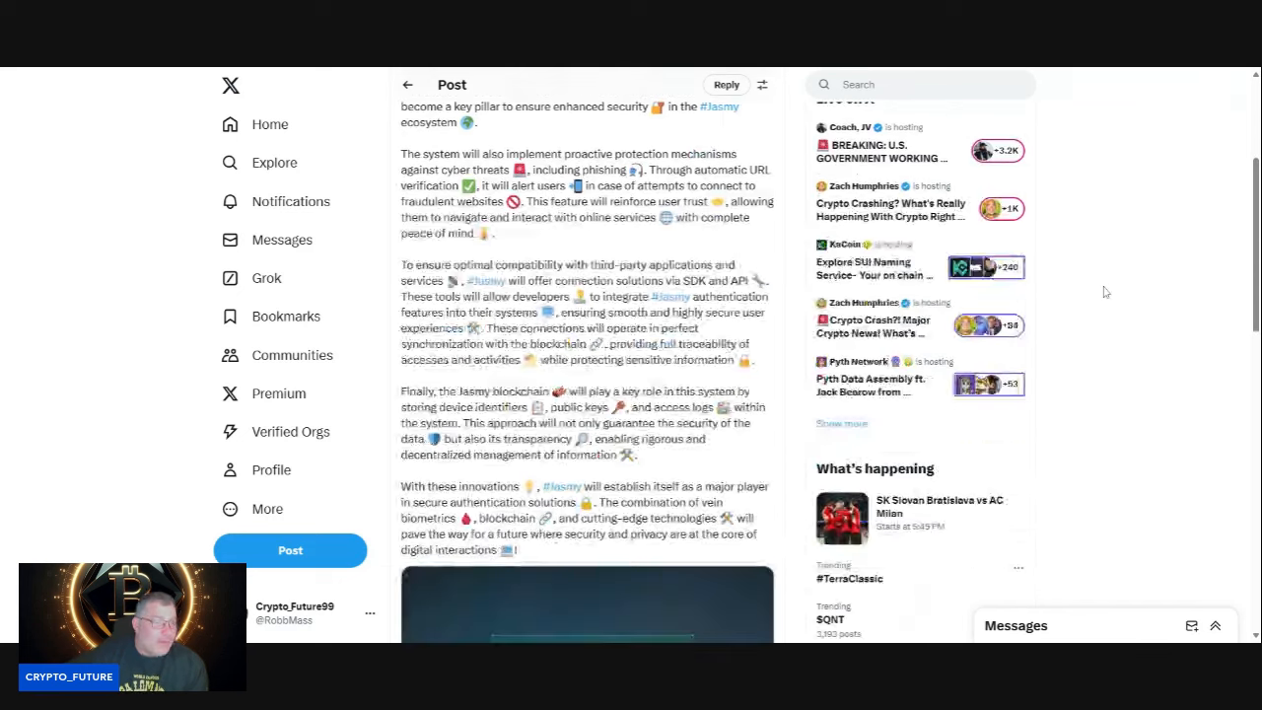